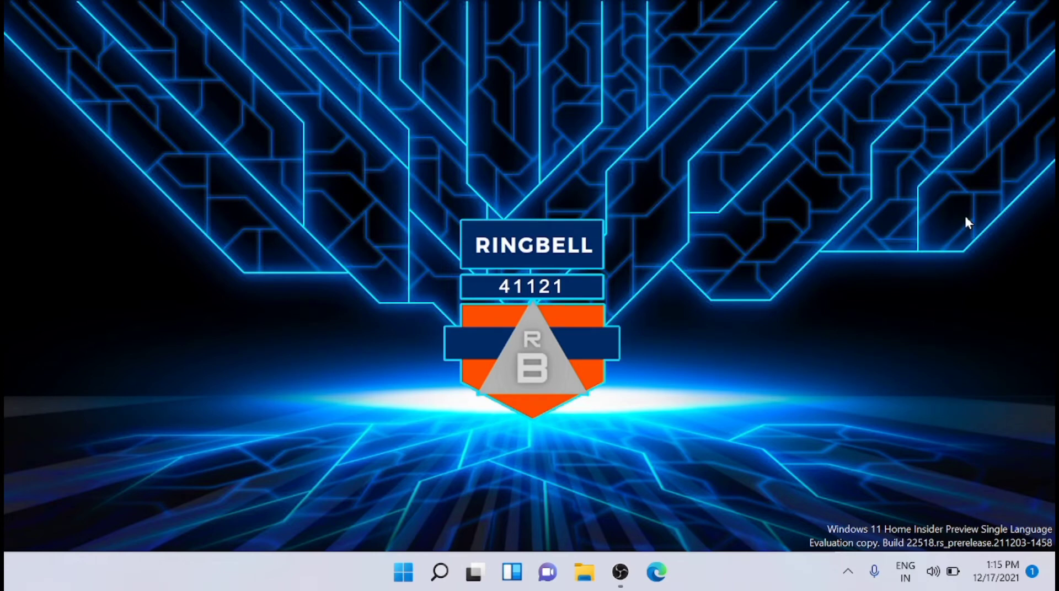
{"action": "mouse_move", "coordinate": [603, 399]}
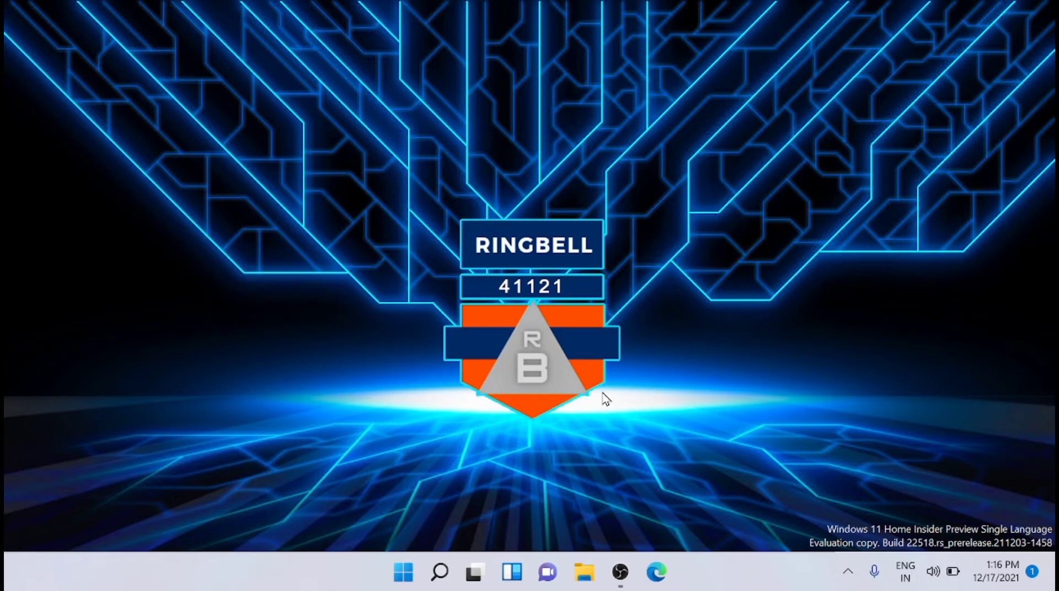
{"action": "mouse_move", "coordinate": [536, 450]}
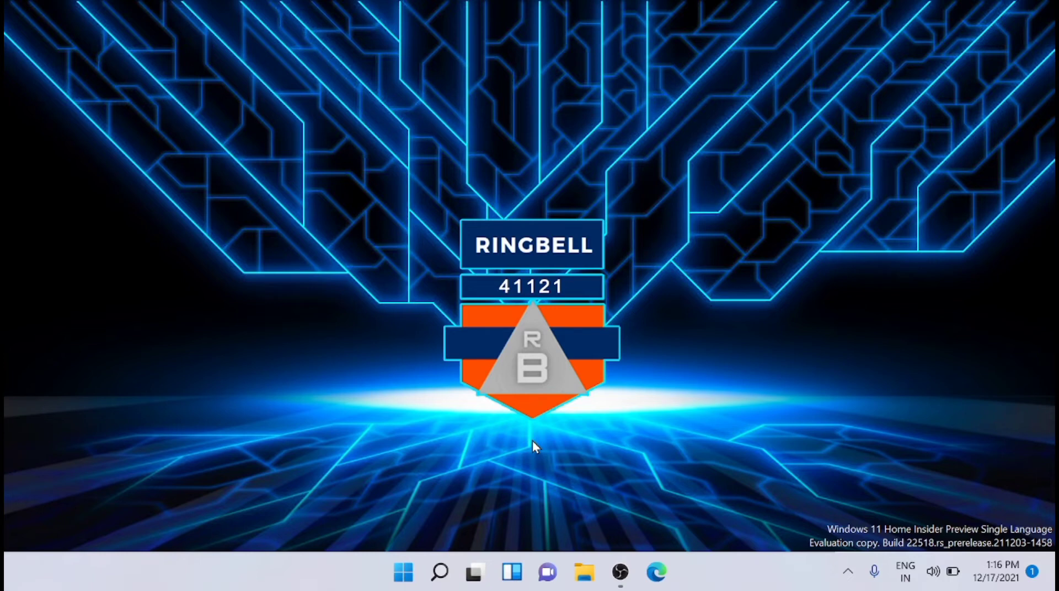
{"action": "mouse_move", "coordinate": [490, 481]}
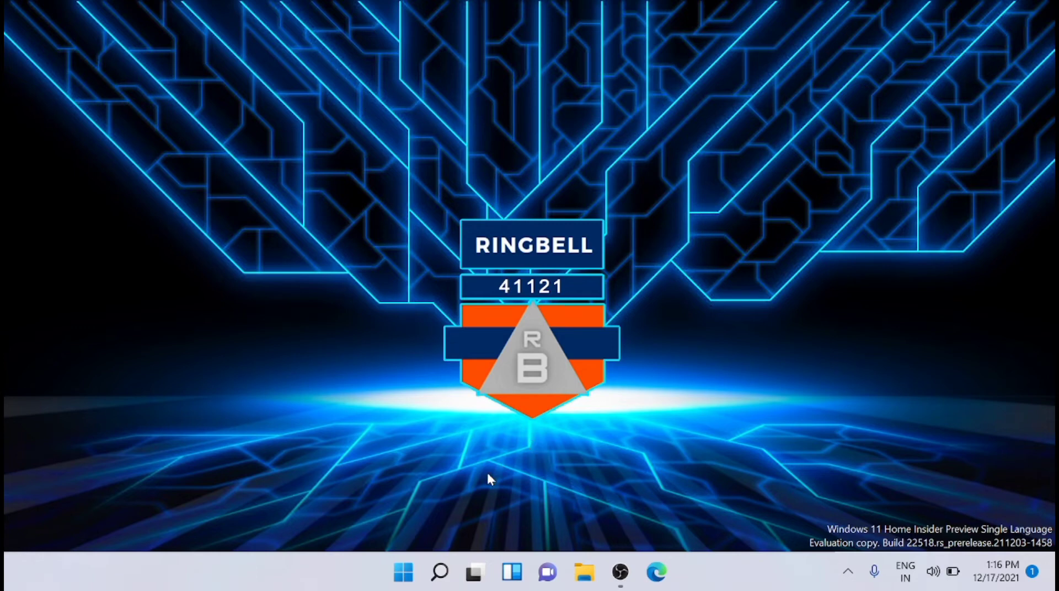
- Check System Information, then Shift-restart from Start's power options into Windows recovery
{"action": "left_click", "coordinate": [437, 573]}
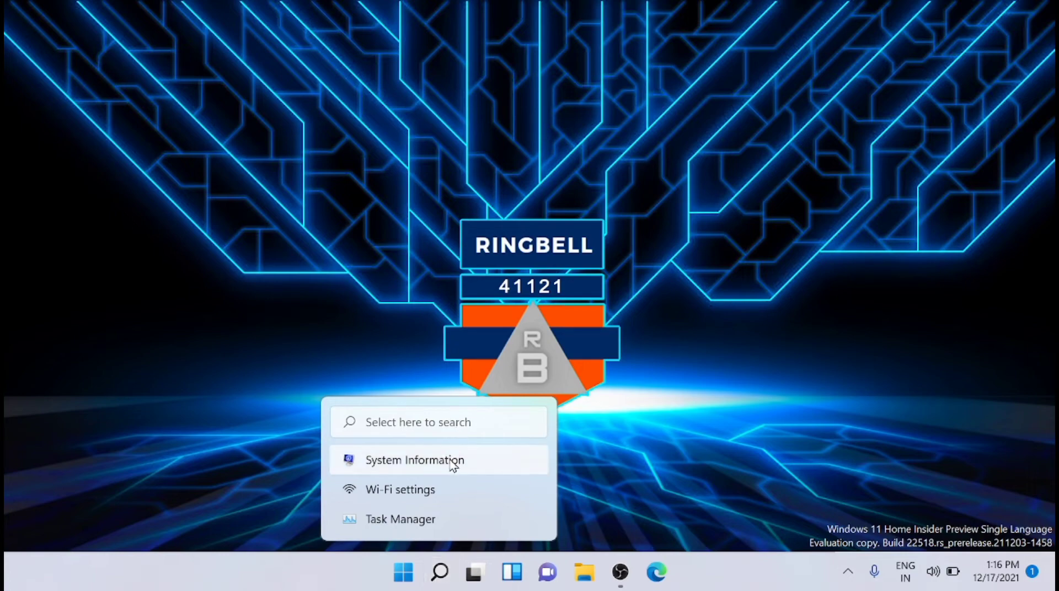
{"action": "left_click", "coordinate": [416, 461]}
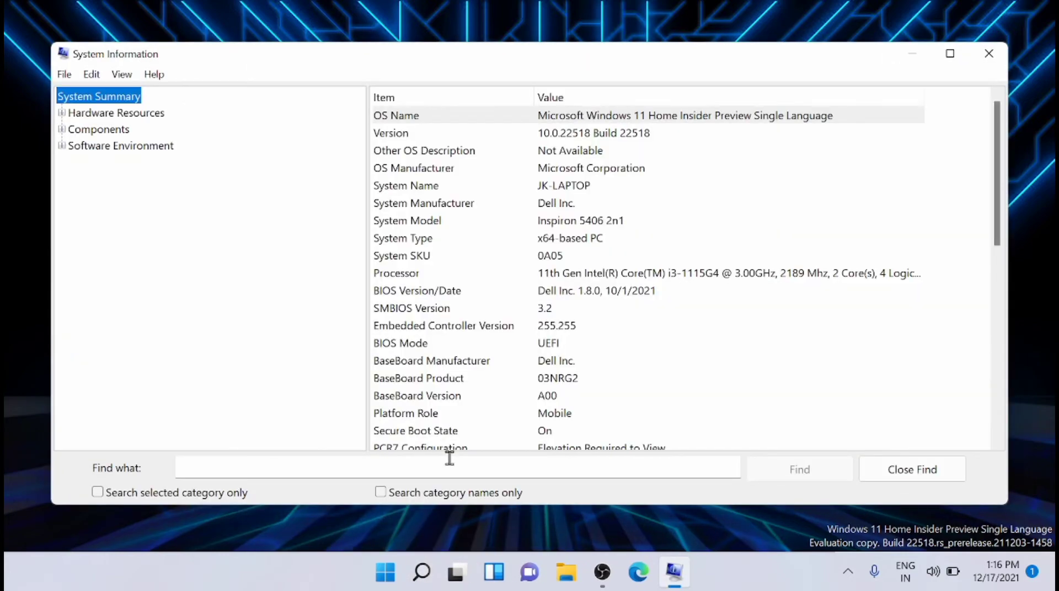
{"action": "mouse_move", "coordinate": [581, 347]}
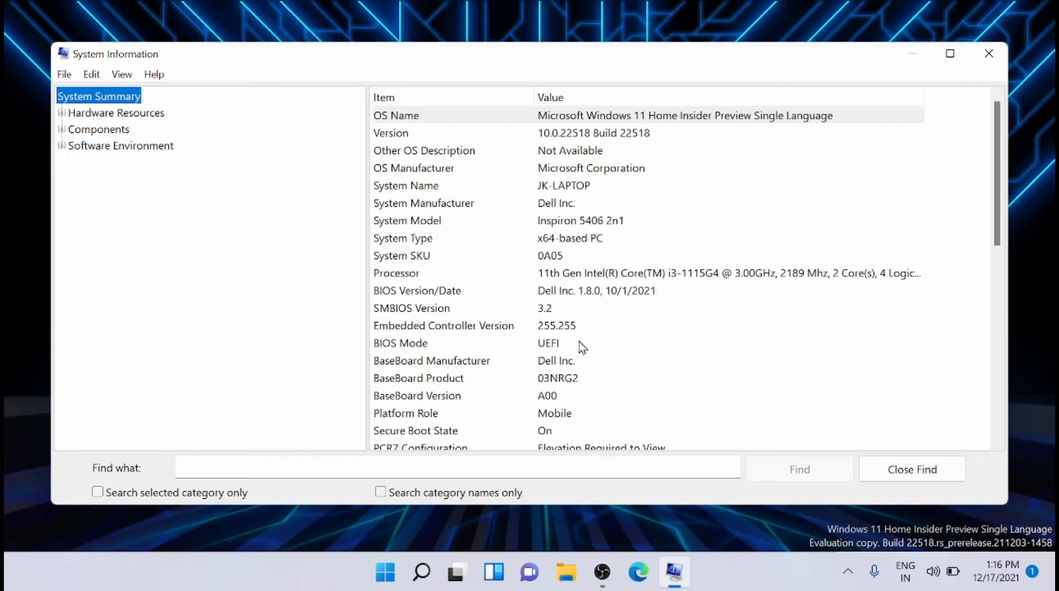
{"action": "left_click", "coordinate": [553, 343]}
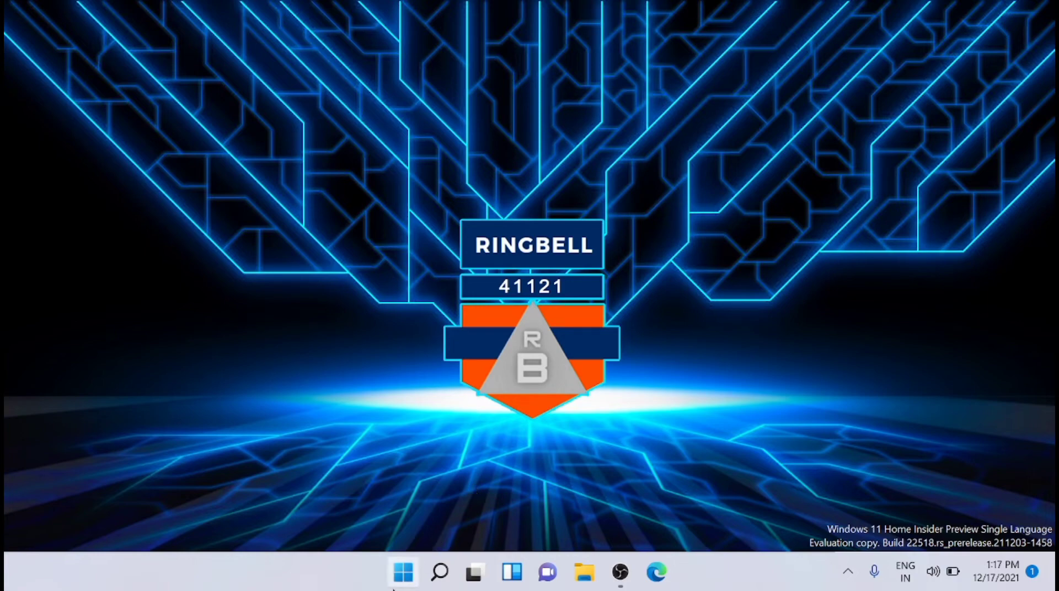
{"action": "left_click", "coordinate": [402, 573]}
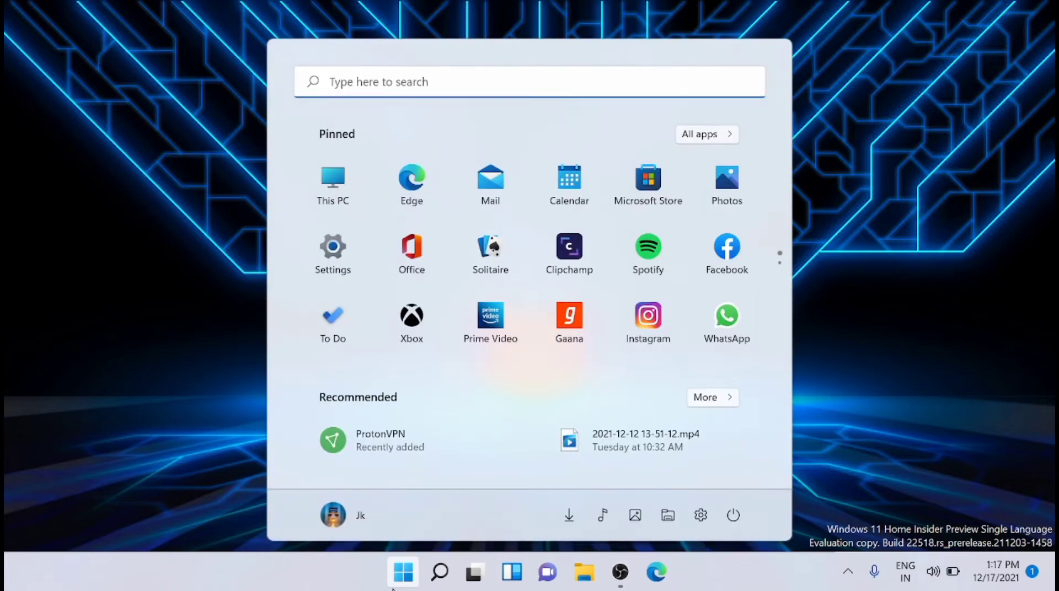
{"action": "mouse_move", "coordinate": [733, 517]}
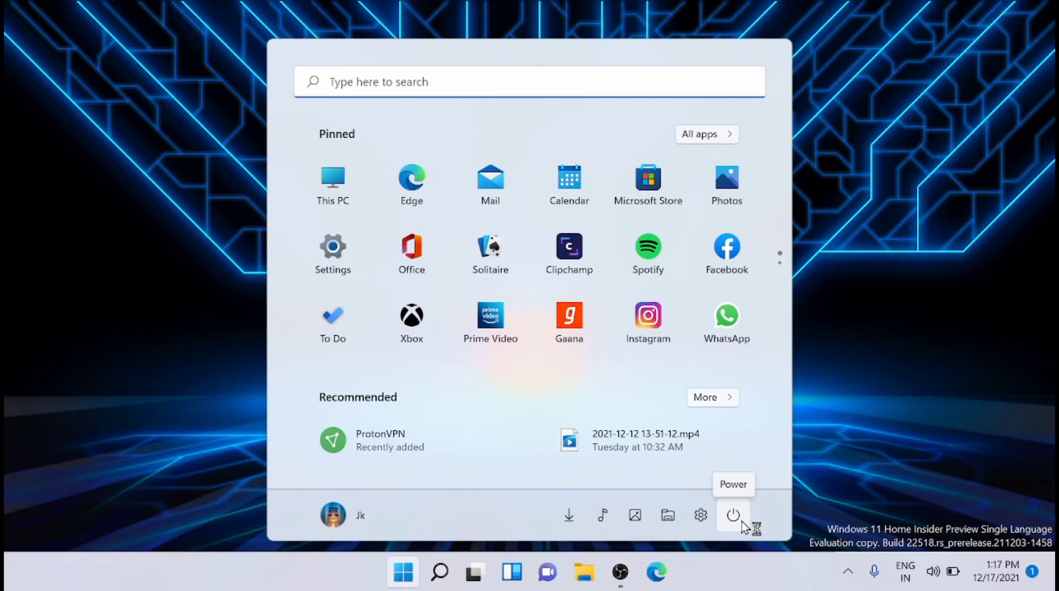
{"action": "left_click", "coordinate": [734, 516]}
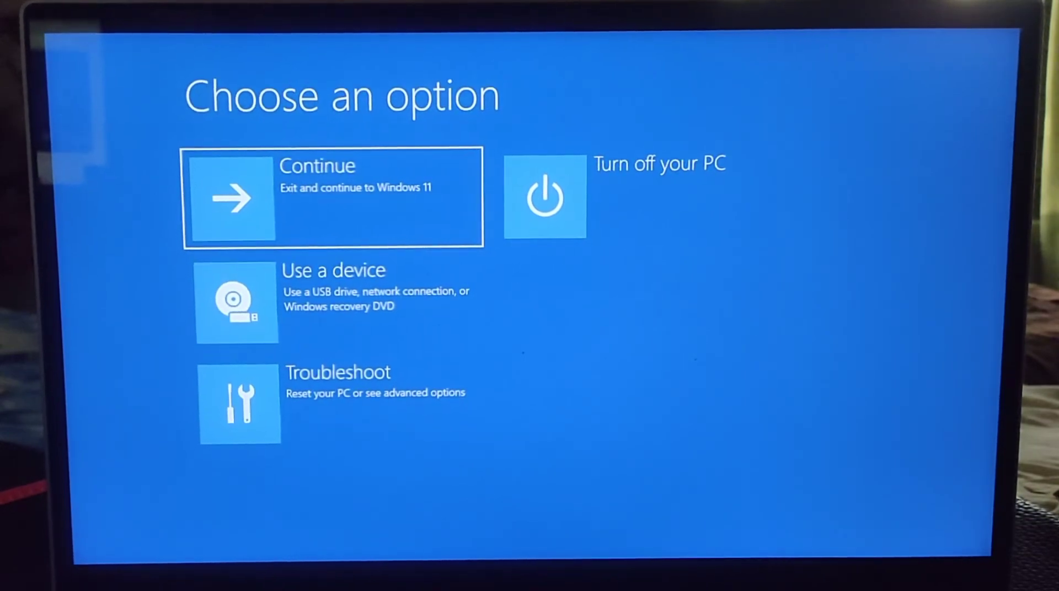
{"action": "mouse_move", "coordinate": [385, 421]}
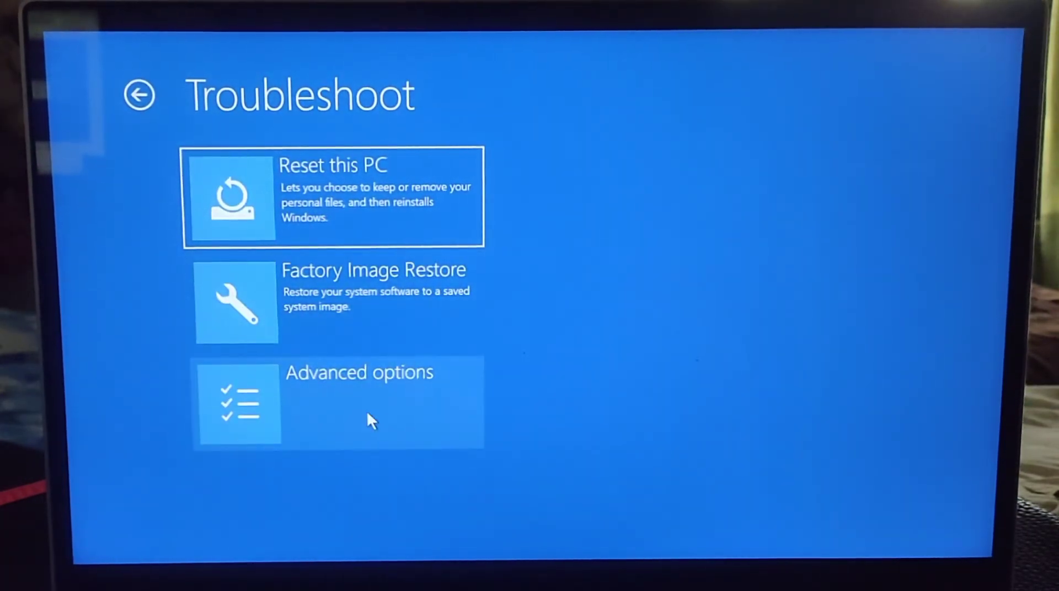
- Choose Troubleshoot > Advanced options > UEFI Firmware Settings to reboot into the Dell BIOS
{"action": "left_click", "coordinate": [360, 402]}
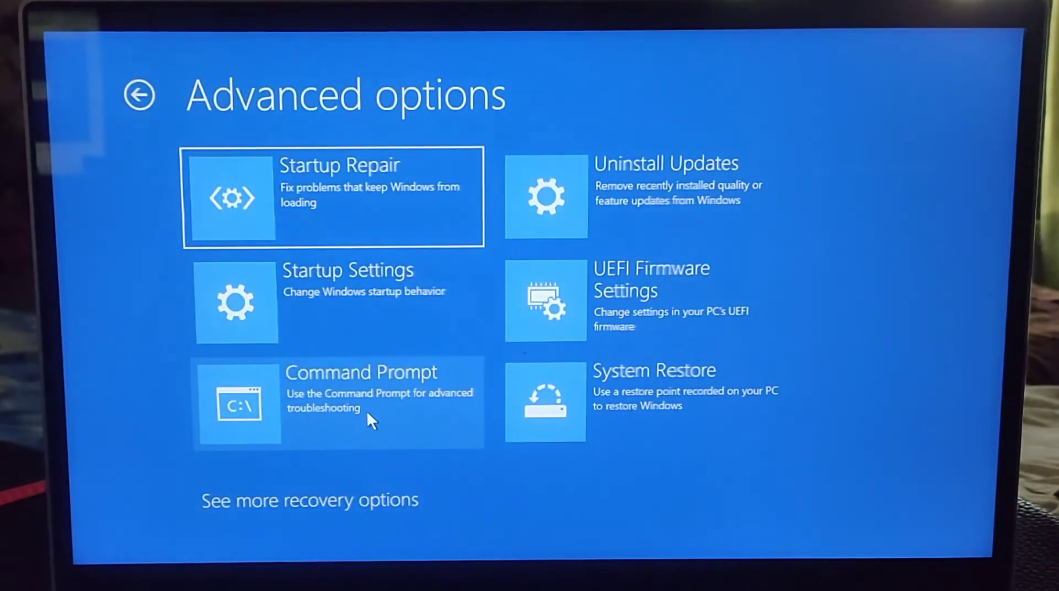
{"action": "mouse_move", "coordinate": [639, 314]}
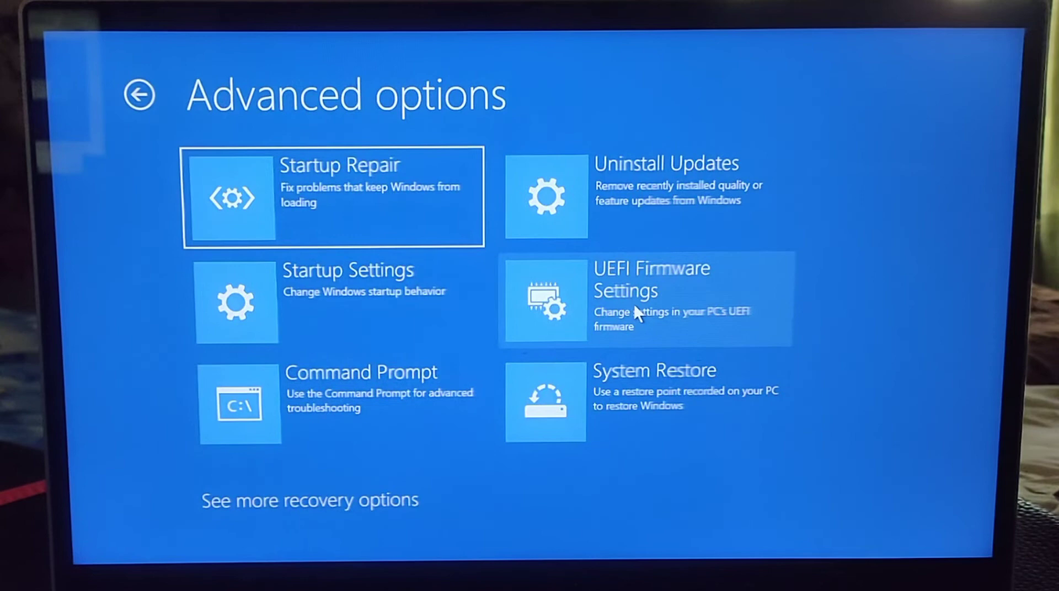
{"action": "left_click", "coordinate": [652, 300]}
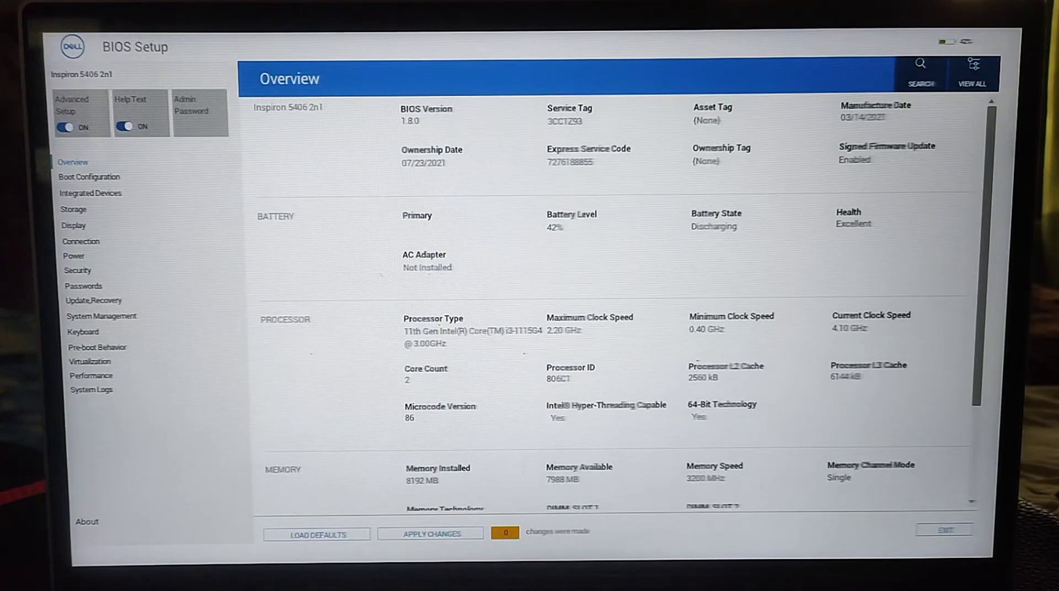
- Show the BIOS Boot Configuration page with the boot sequence and Secure Boot, which is on
{"action": "left_click", "coordinate": [976, 66]}
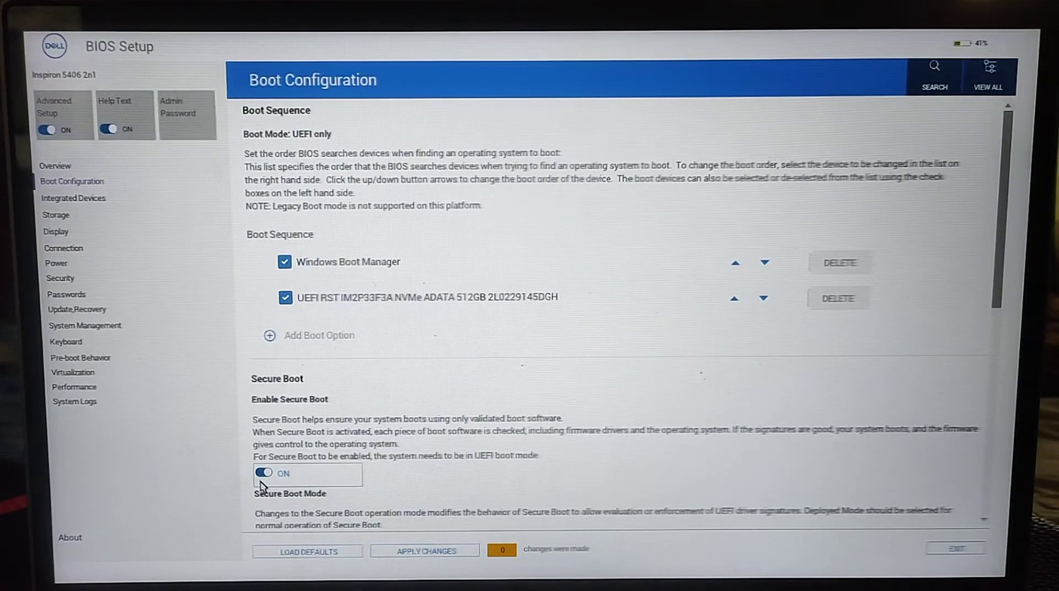
- Switch Enable Secure Boot off, apply and confirm the change, and exit back to Windows
{"action": "left_click", "coordinate": [263, 473]}
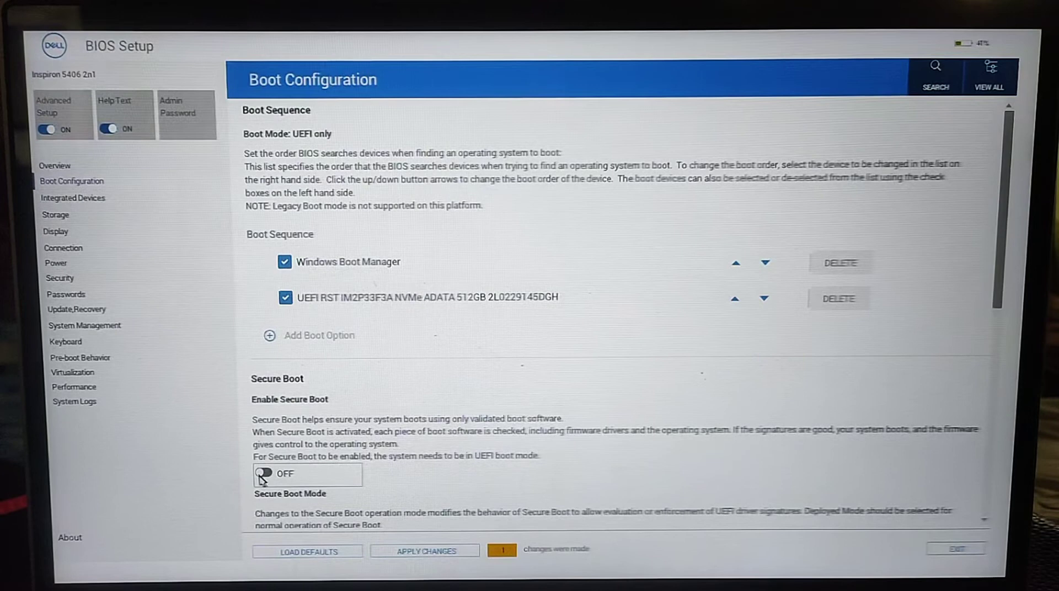
{"action": "mouse_move", "coordinate": [457, 474]}
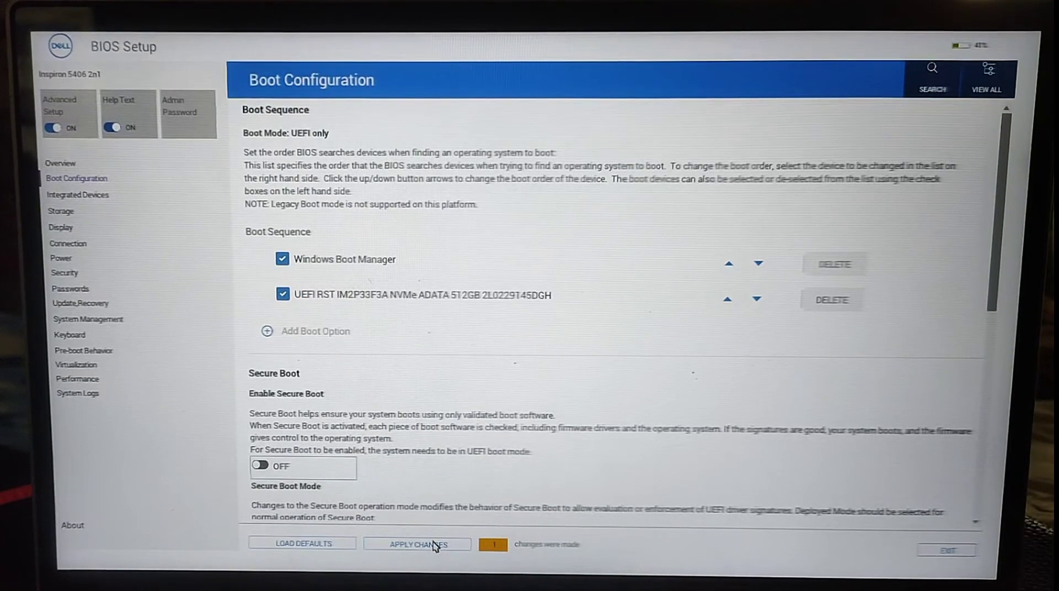
{"action": "left_click", "coordinate": [419, 545]}
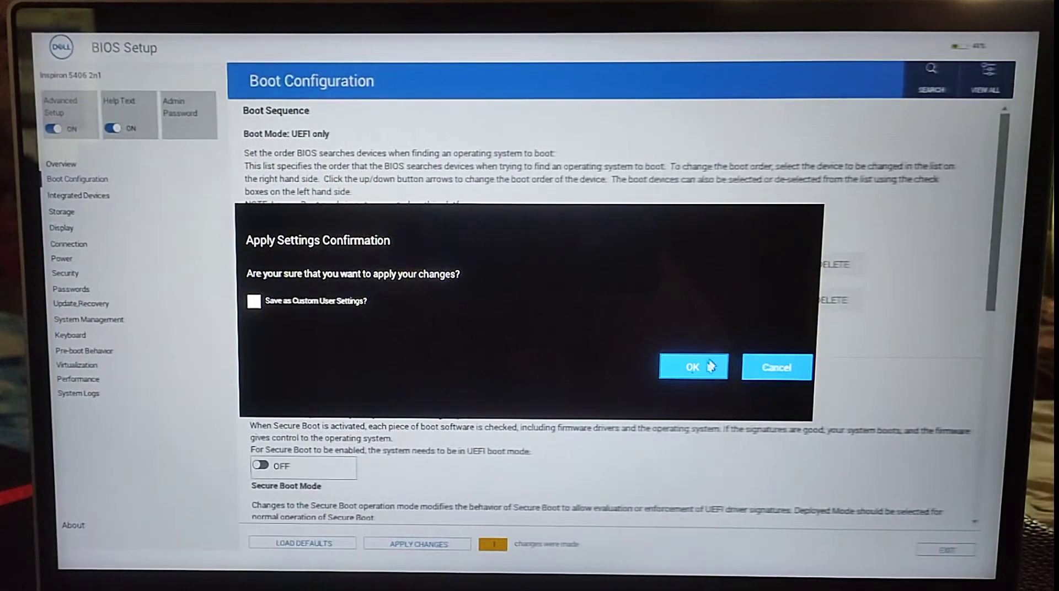
{"action": "left_click", "coordinate": [694, 367]}
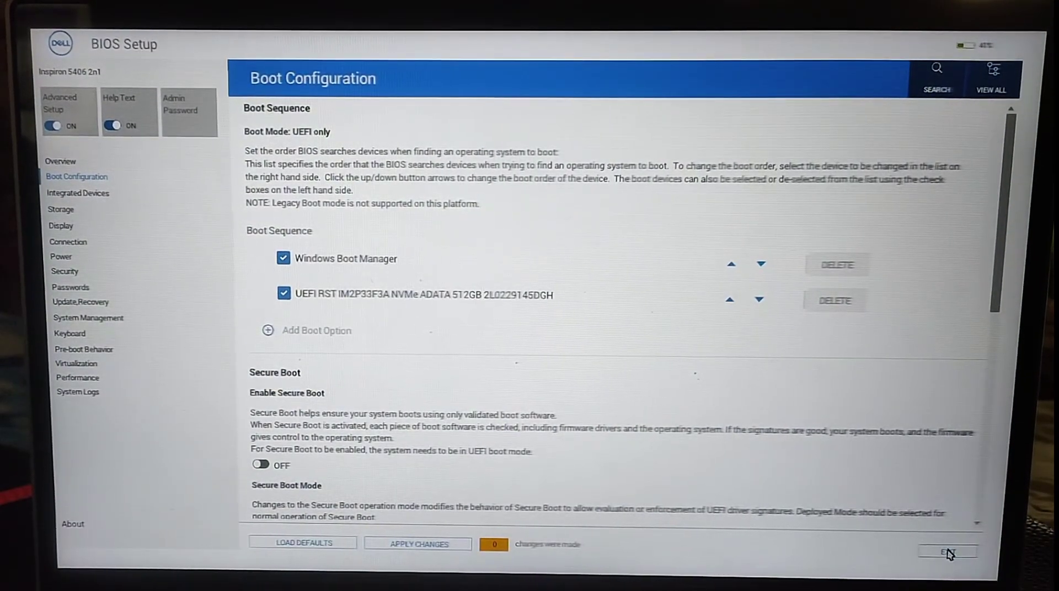
{"action": "left_click", "coordinate": [947, 567]}
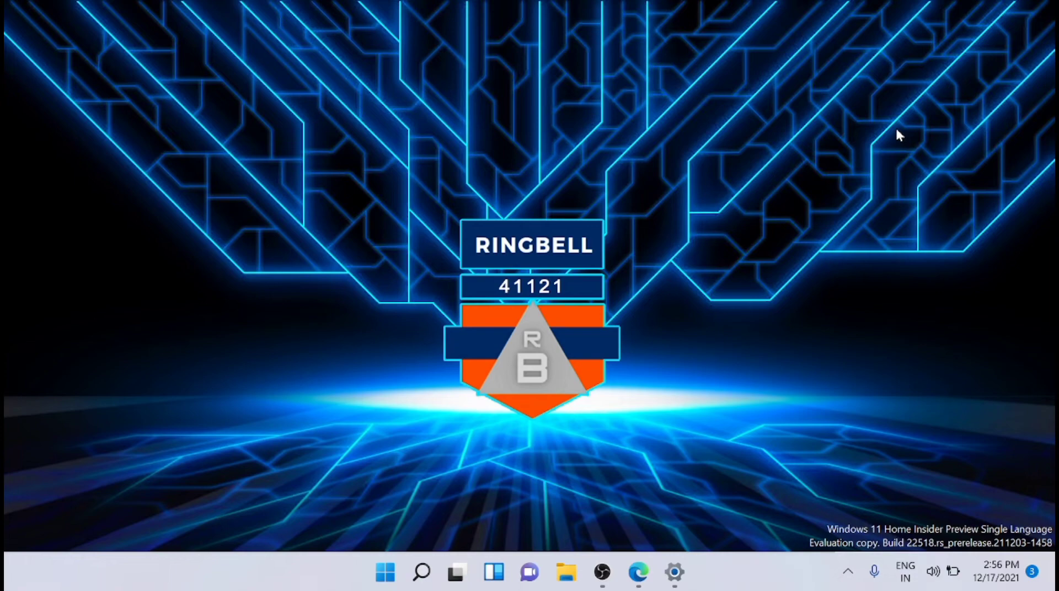
{"action": "mouse_move", "coordinate": [686, 434]}
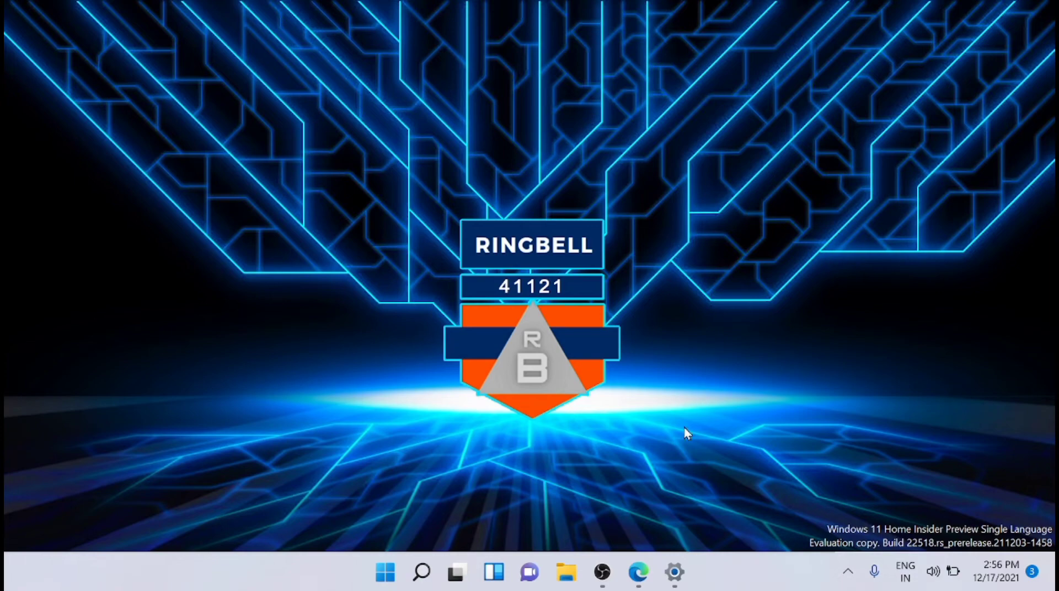
- Download HackBGRT-1.5.1.zip from the Assets list on the HackBGRT GitHub releases page
{"action": "left_click", "coordinate": [639, 573]}
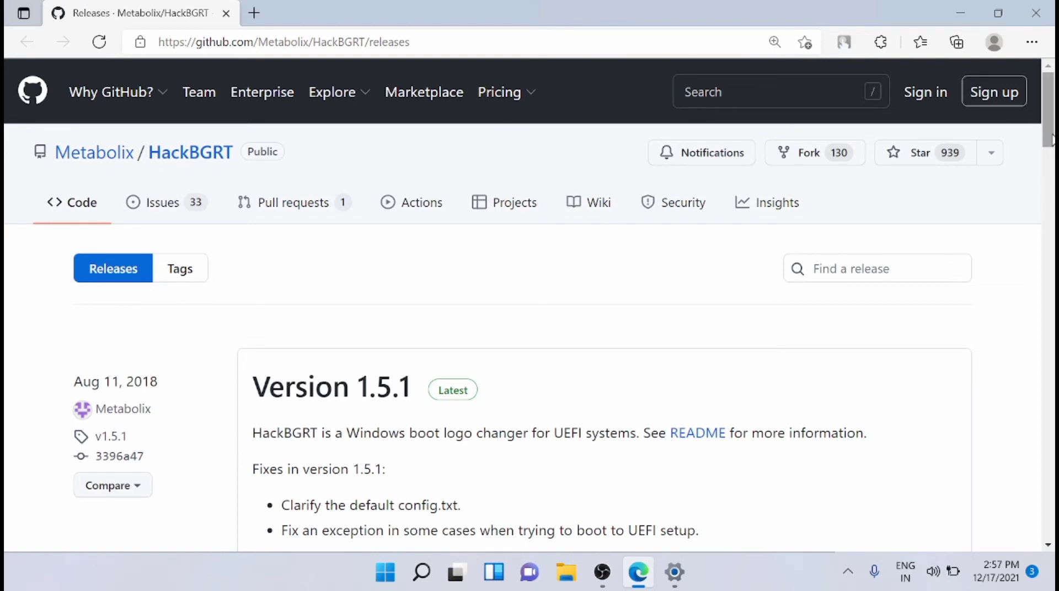
{"action": "scroll", "scroll_direction": "down", "scroll_amount": 3}
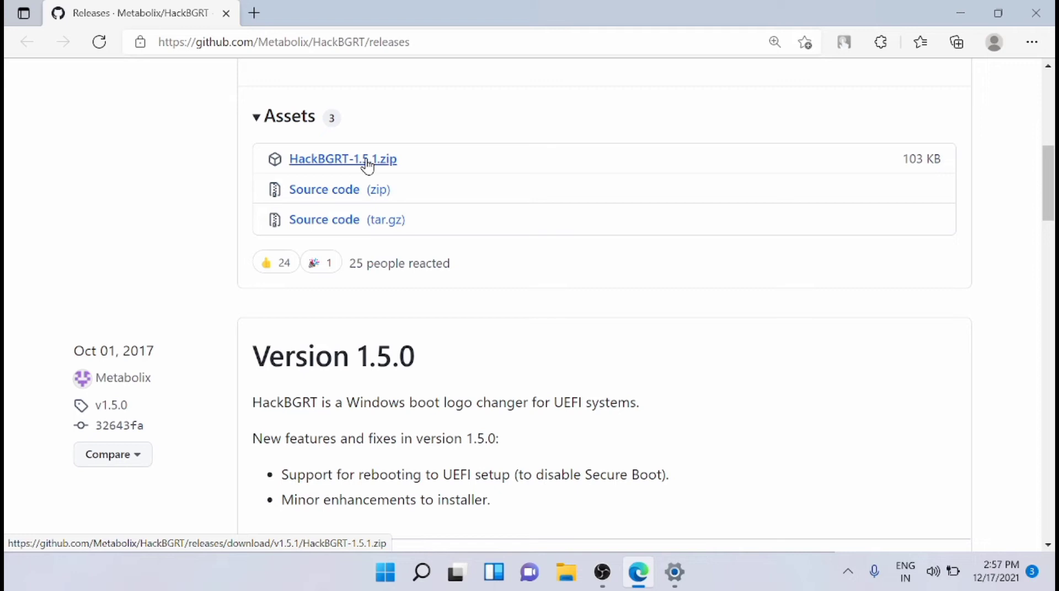
{"action": "left_click", "coordinate": [343, 160]}
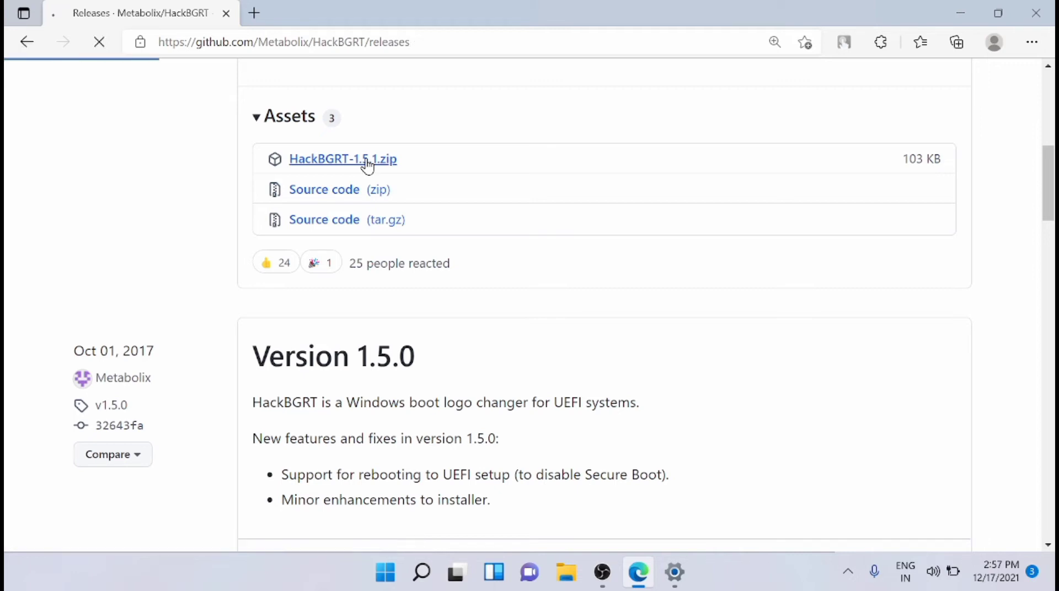
{"action": "left_click", "coordinate": [343, 160]}
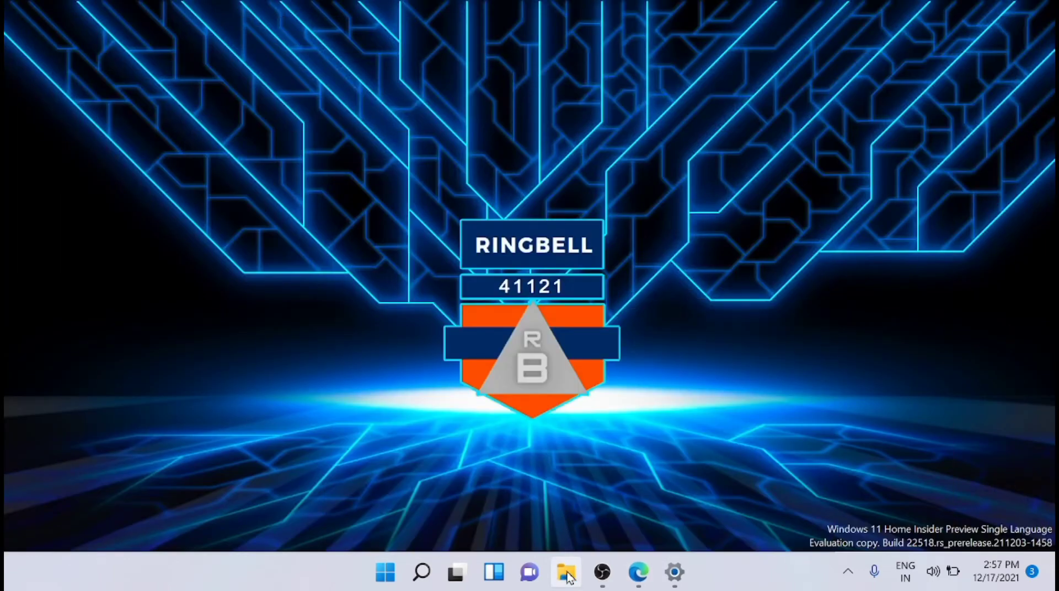
- Extract the HackBGRT zip in Downloads and open the HackBGRT-1.5.1 folder
{"action": "left_click", "coordinate": [565, 574]}
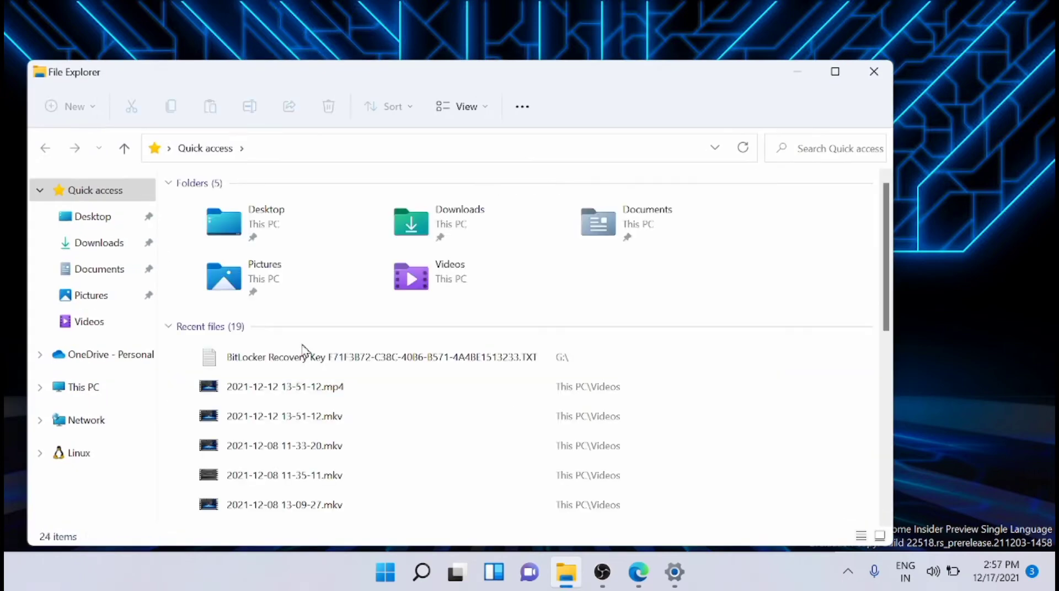
{"action": "left_click", "coordinate": [99, 243]}
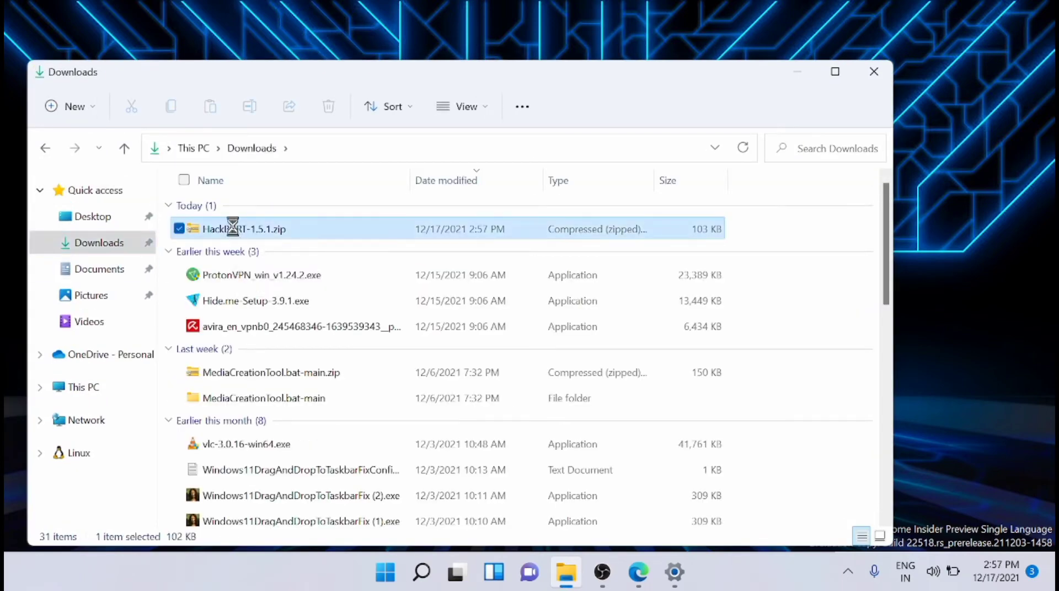
{"action": "right_click", "coordinate": [234, 229]}
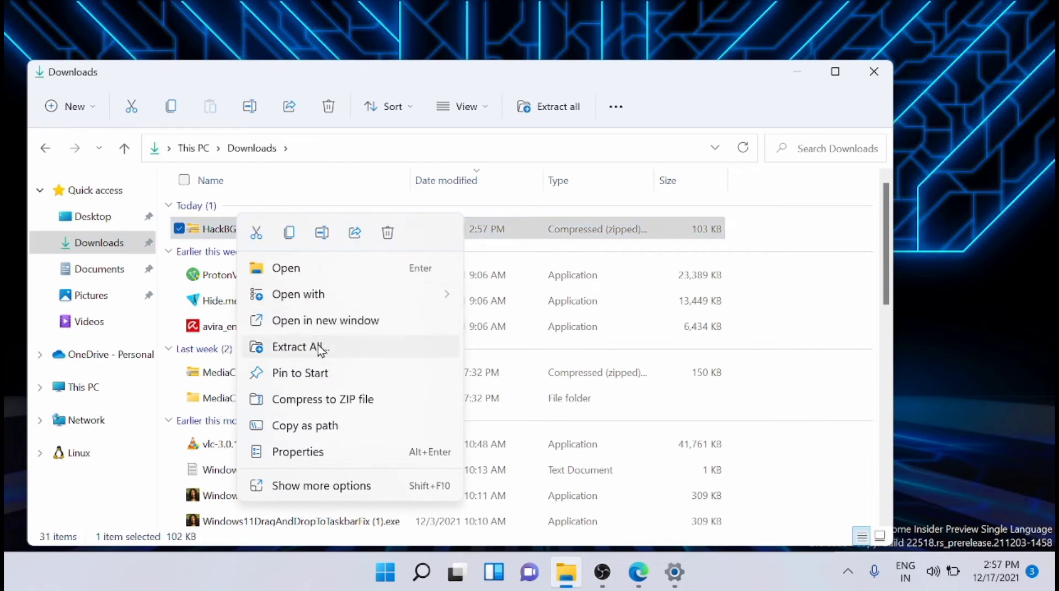
{"action": "left_click", "coordinate": [295, 347]}
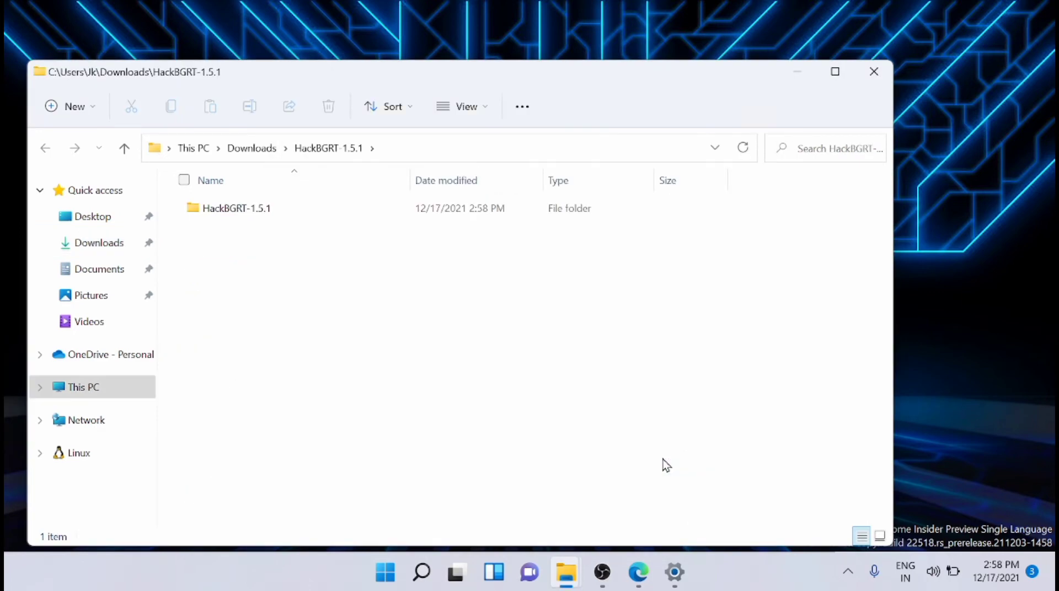
{"action": "left_click", "coordinate": [236, 209]}
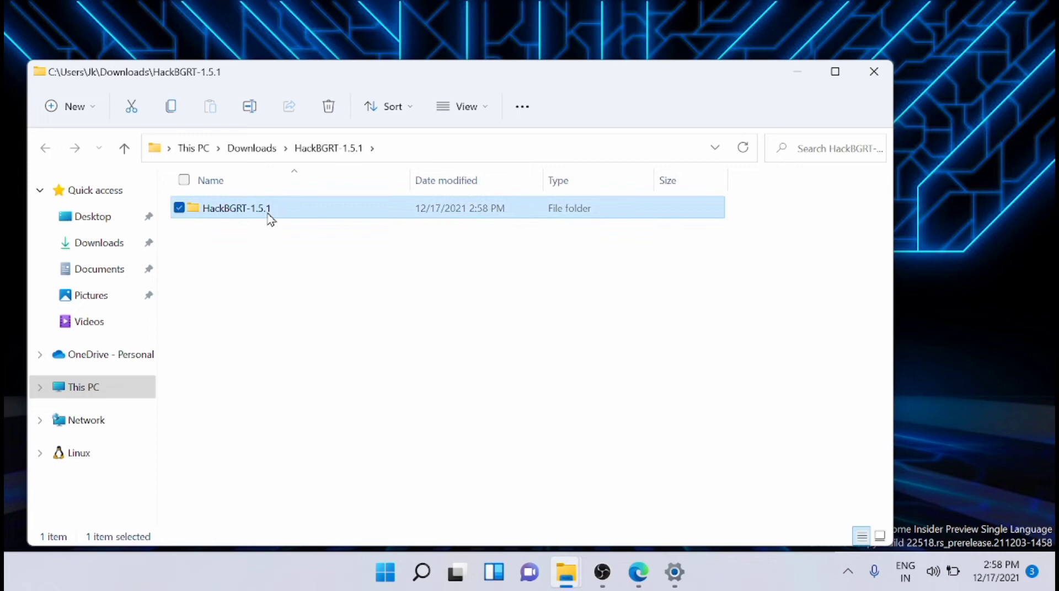
{"action": "double_click", "coordinate": [236, 208]}
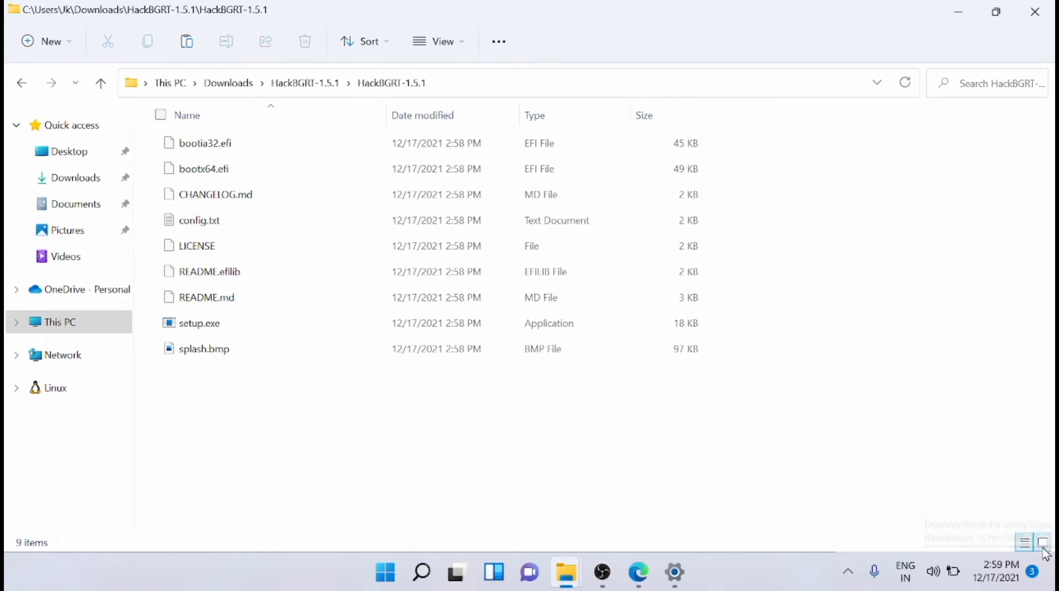
- Show the folder as large icons and select splash.bmp
{"action": "left_click", "coordinate": [1042, 558]}
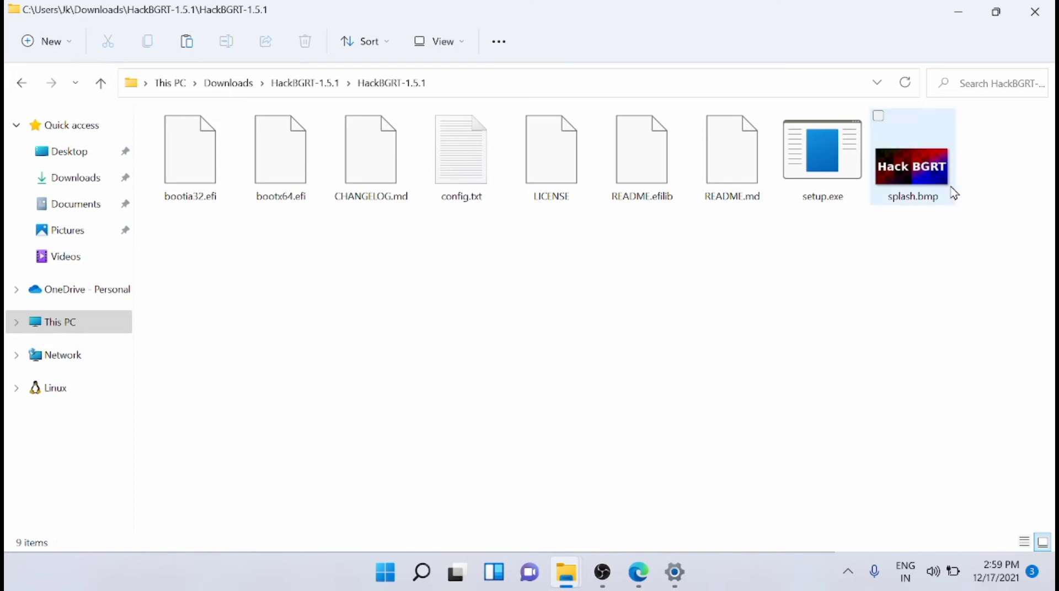
{"action": "left_click", "coordinate": [912, 160]}
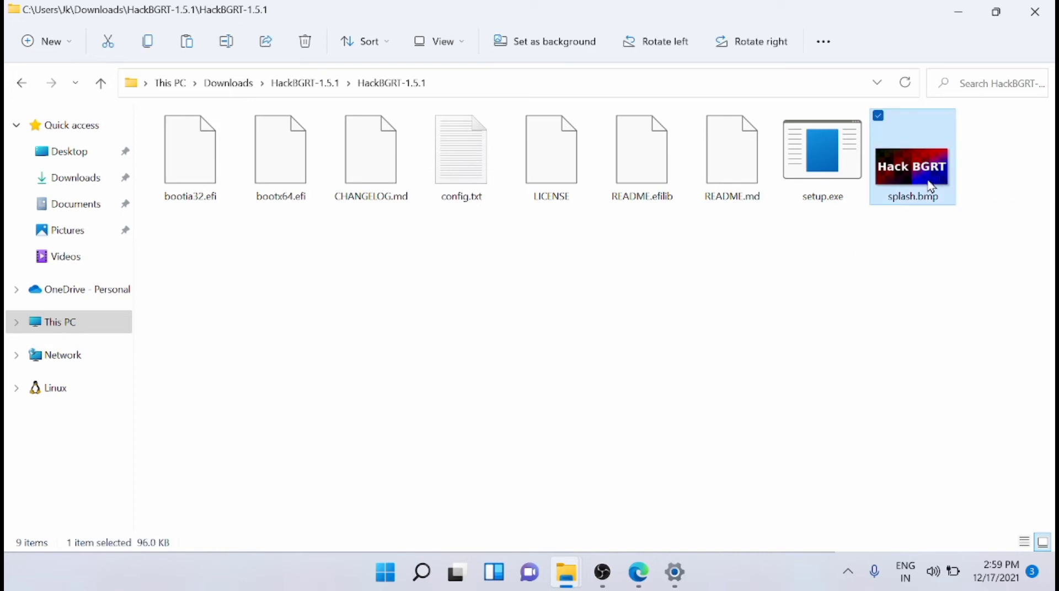
{"action": "mouse_move", "coordinate": [652, 306]}
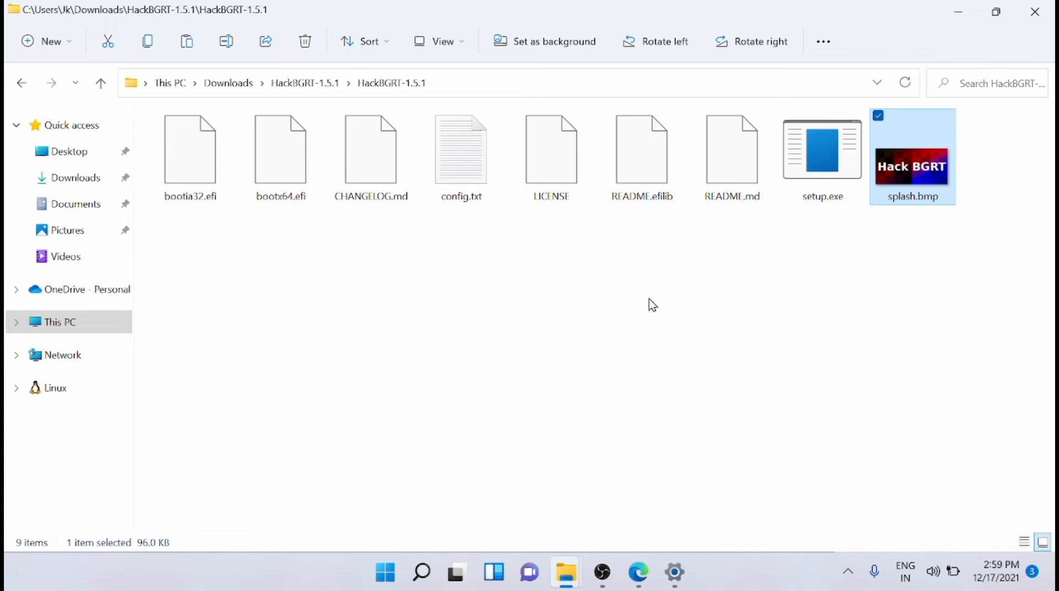
{"action": "left_click", "coordinate": [924, 287]}
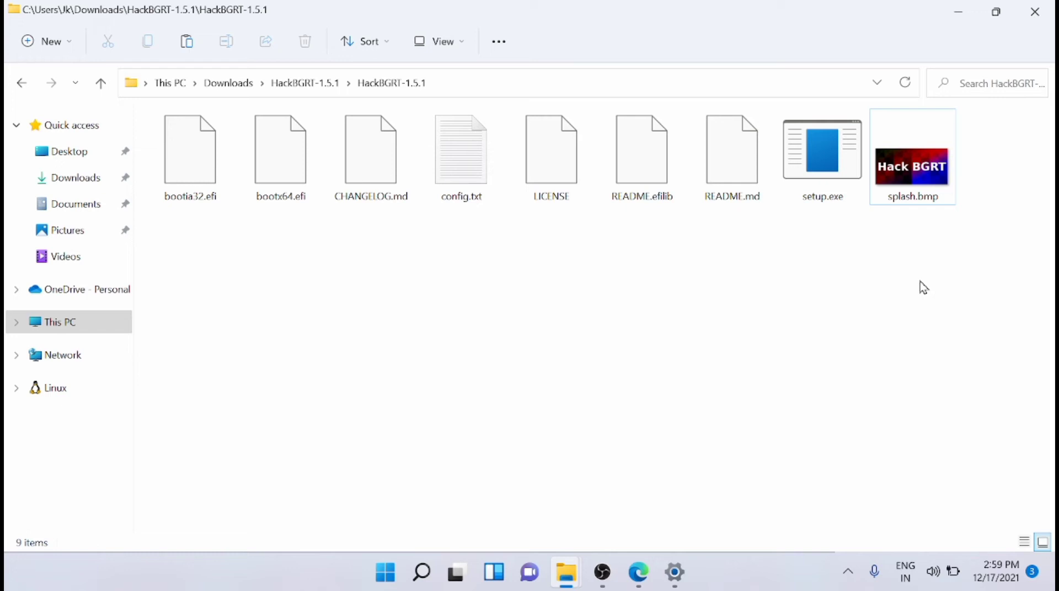
{"action": "mouse_move", "coordinate": [939, 250]}
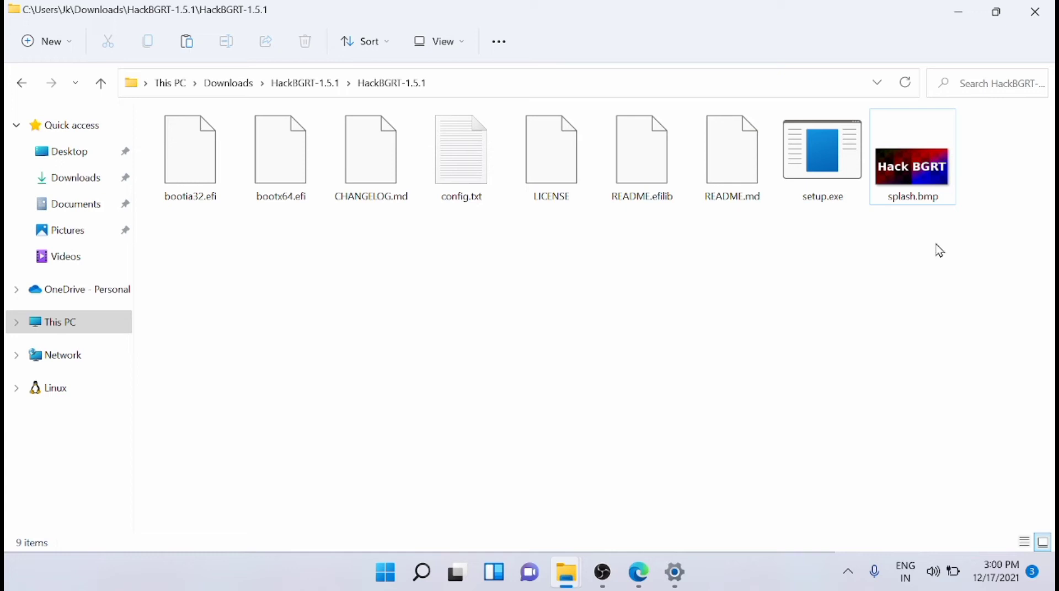
{"action": "left_click", "coordinate": [913, 168]}
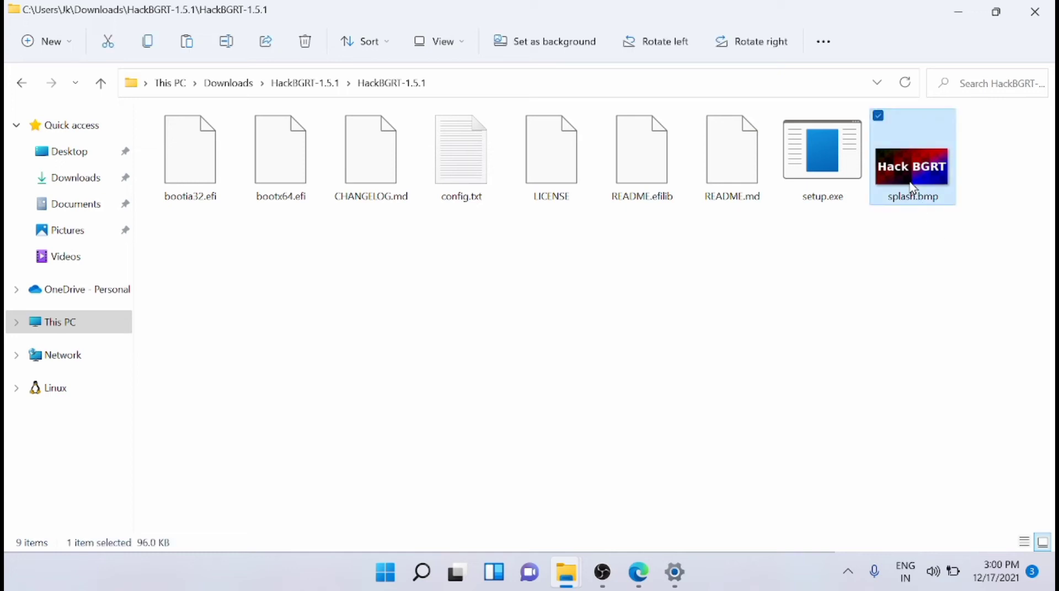
{"action": "mouse_move", "coordinate": [918, 220]}
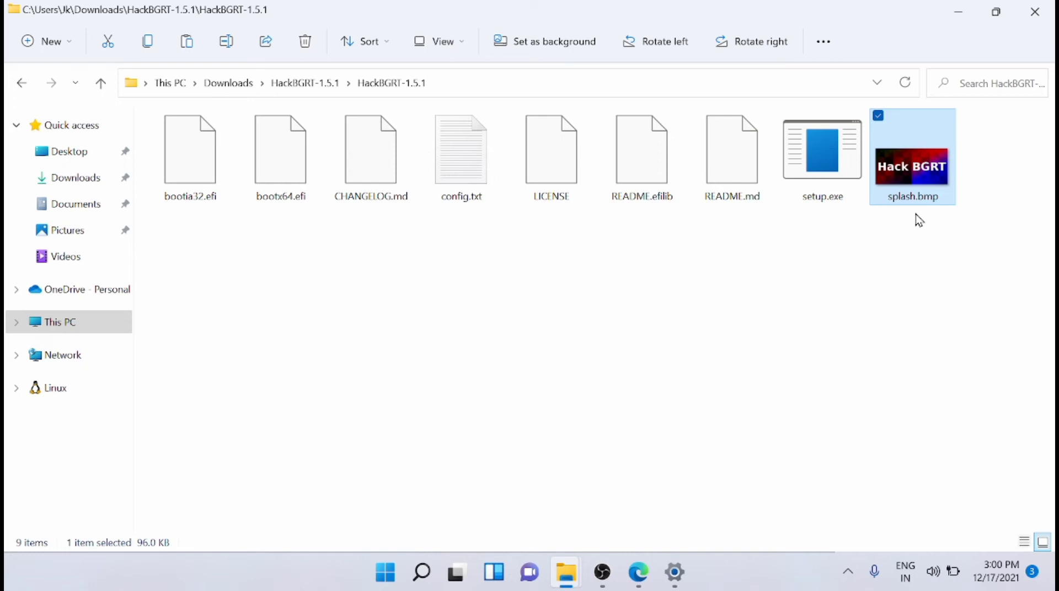
{"action": "mouse_move", "coordinate": [915, 206]}
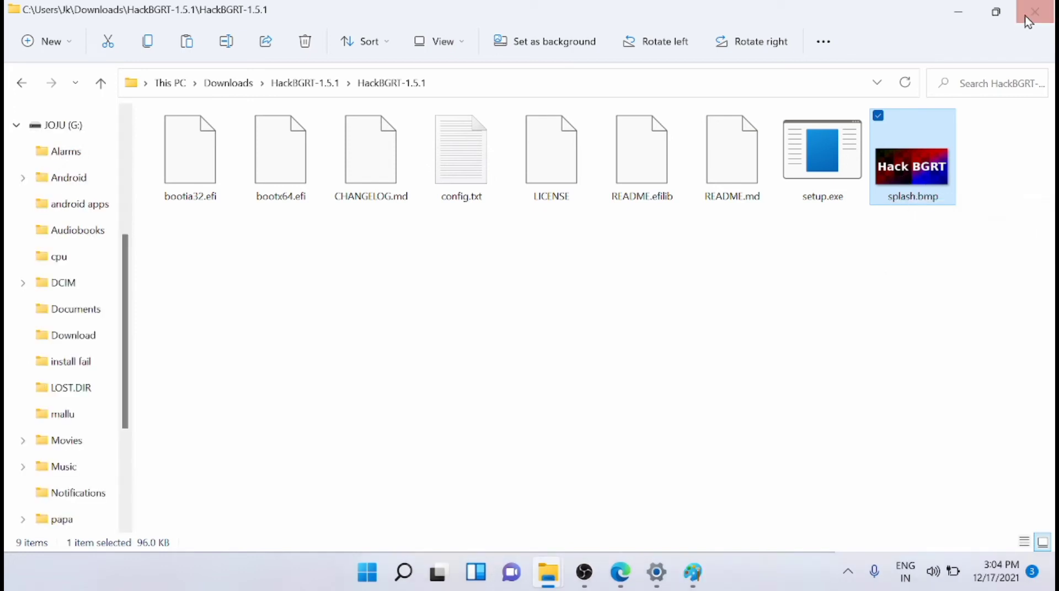
- Open splash.bmp and the 422 × 433 px 'new logo orange.jpg' in Paint
{"action": "double_click", "coordinate": [912, 166]}
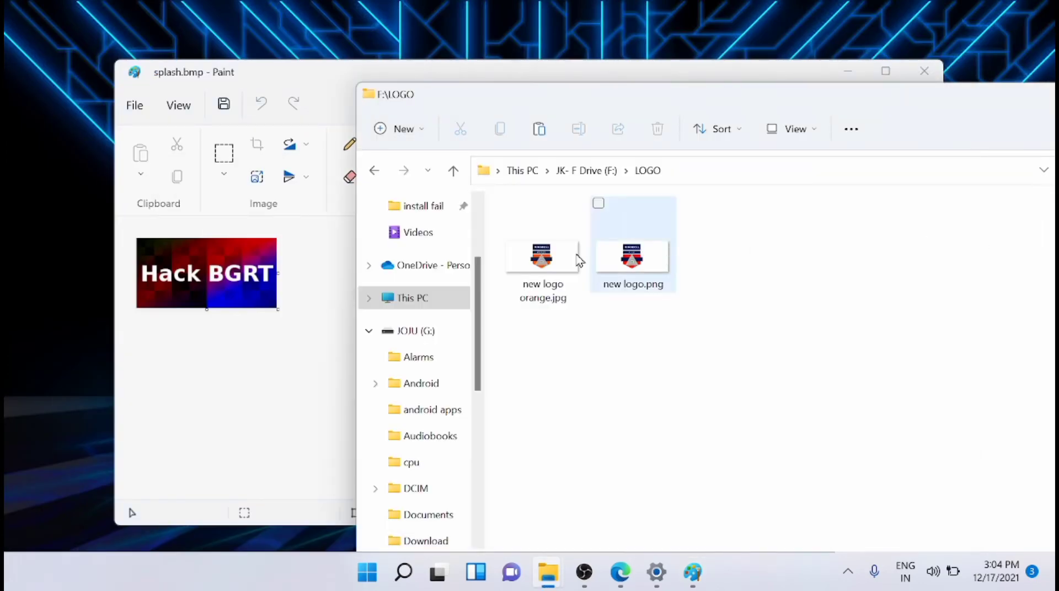
{"action": "right_click", "coordinate": [542, 256]}
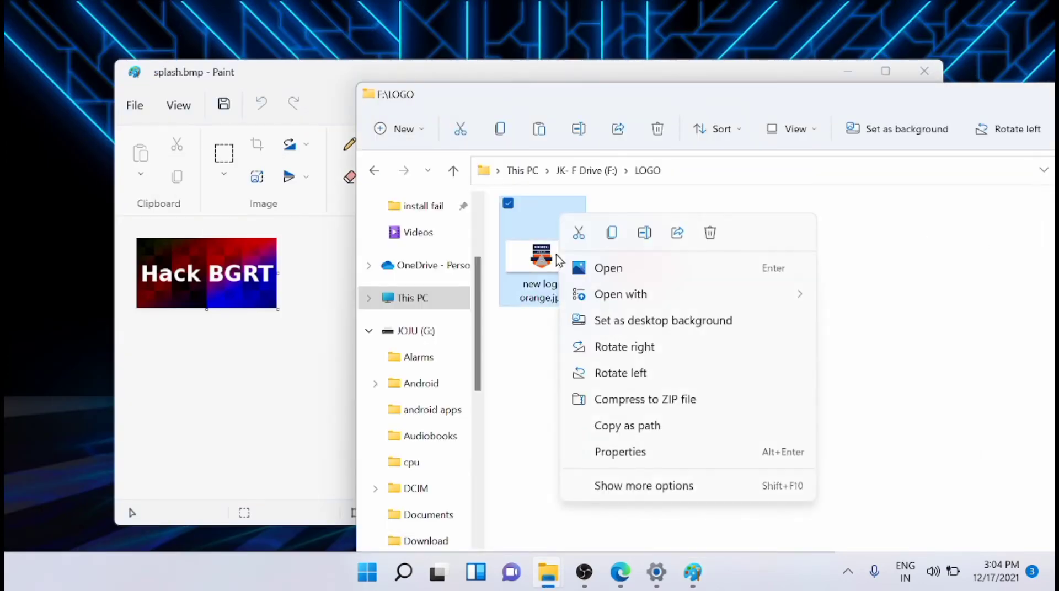
{"action": "left_click", "coordinate": [621, 294]}
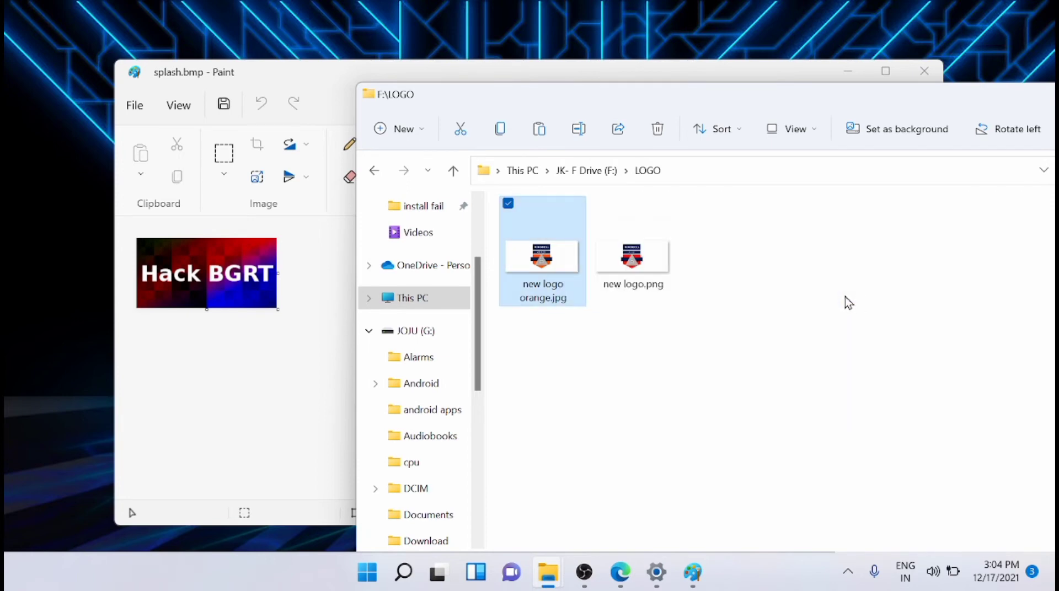
{"action": "double_click", "coordinate": [542, 255]}
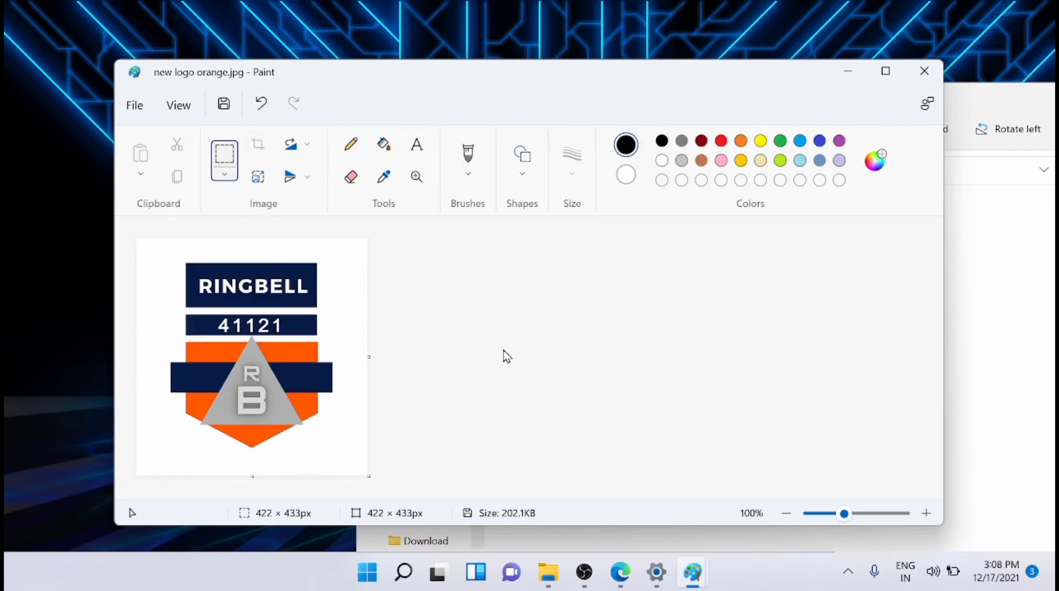
{"action": "mouse_move", "coordinate": [223, 105]}
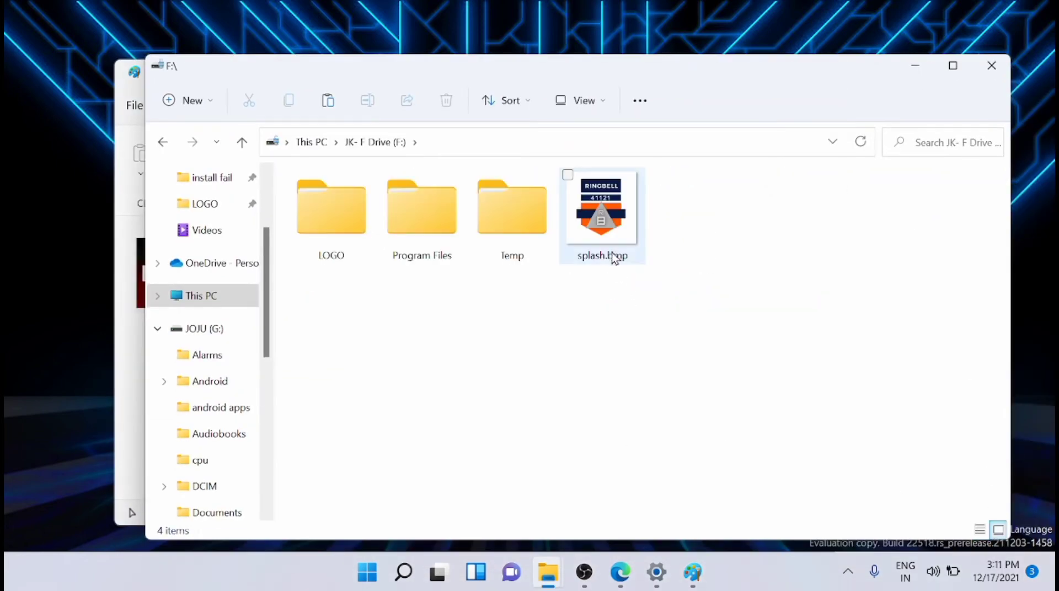
- Copy the RINGBELL splash.bmp from drive F: into HackBGRT-1.5.1, replacing the original
{"action": "left_click", "coordinate": [602, 208]}
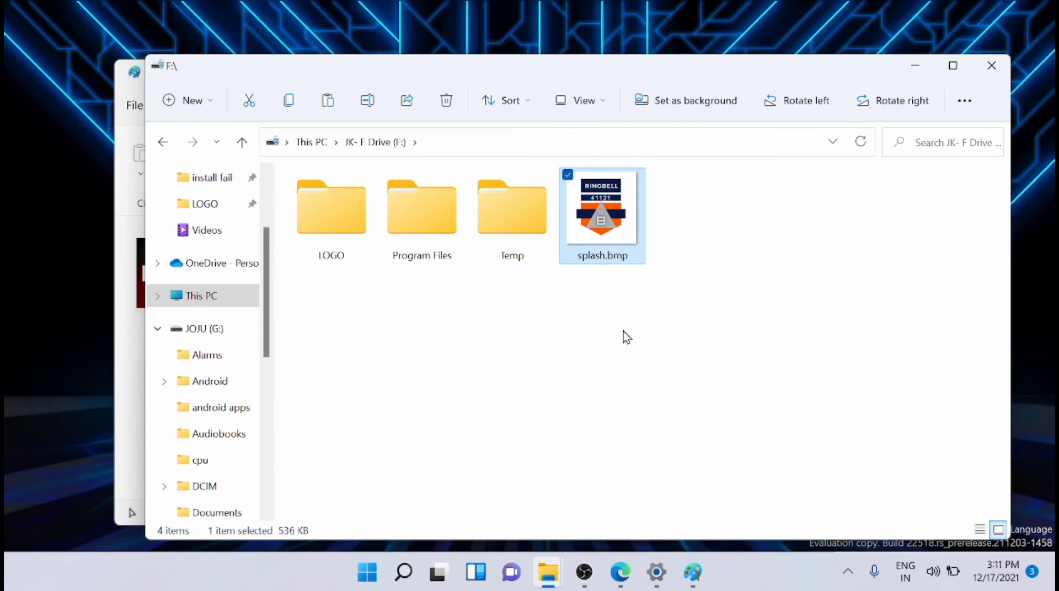
{"action": "mouse_move", "coordinate": [763, 71]}
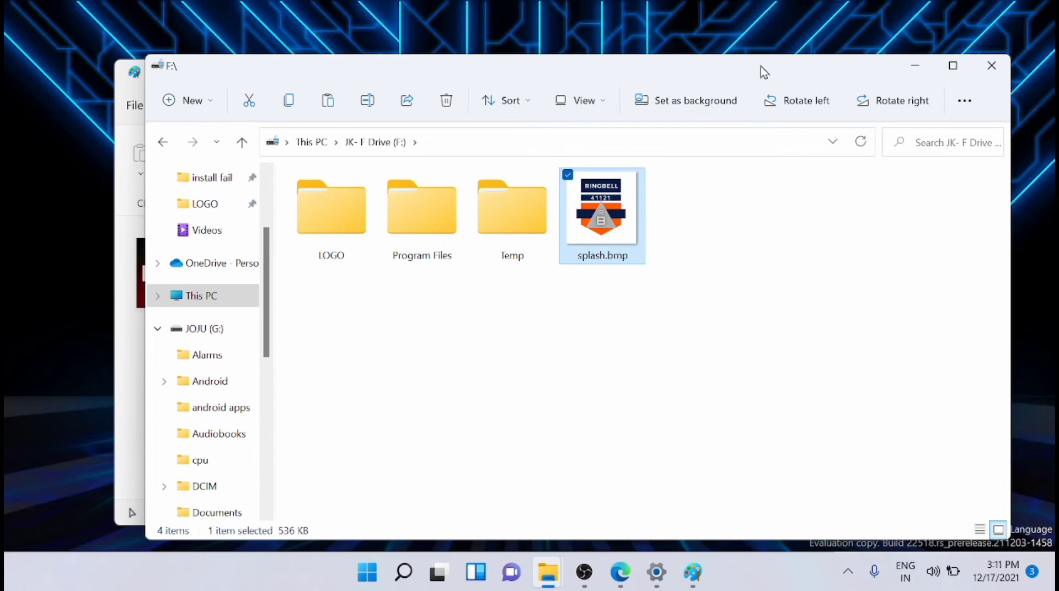
{"action": "mouse_move", "coordinate": [723, 211]}
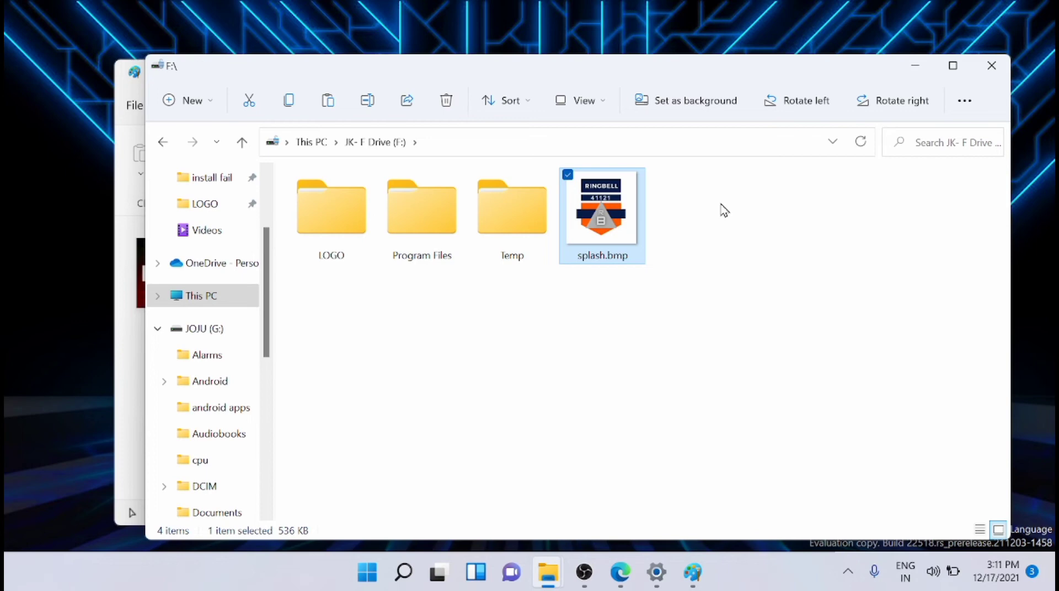
{"action": "double_click", "coordinate": [601, 207]}
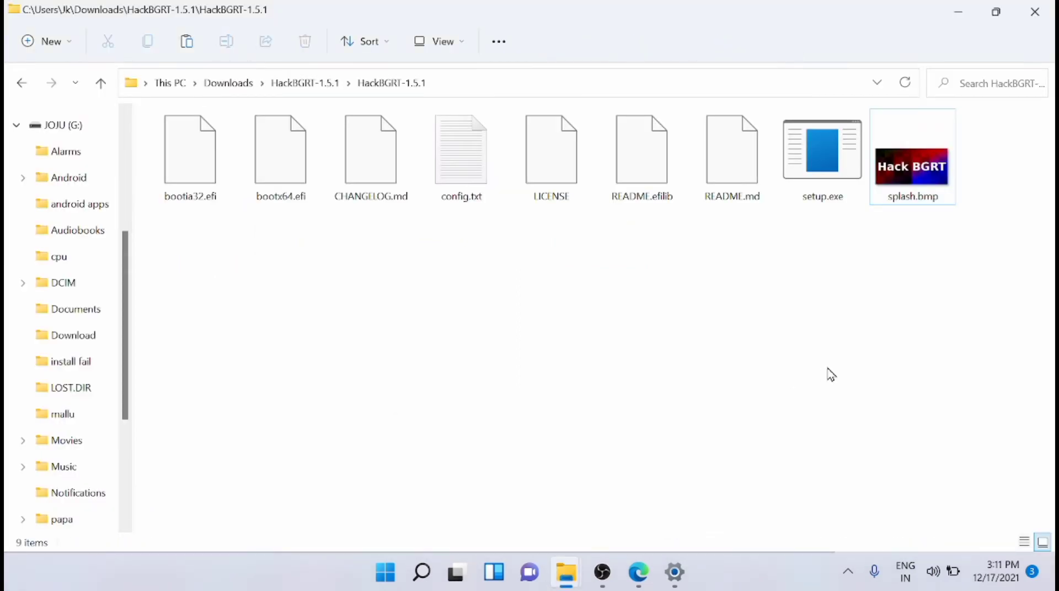
{"action": "mouse_move", "coordinate": [785, 380]}
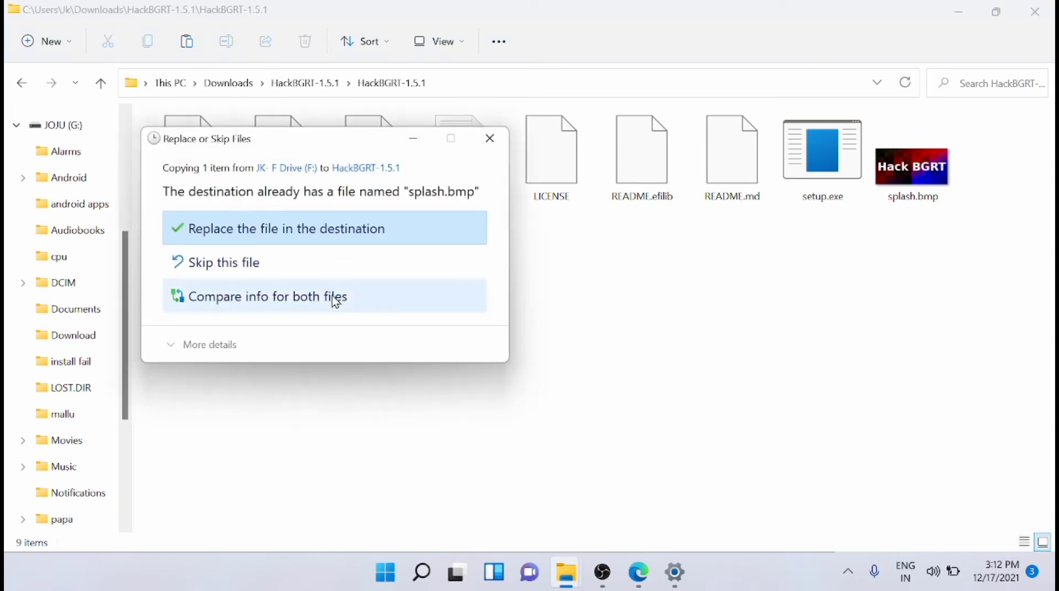
{"action": "left_click", "coordinate": [286, 228]}
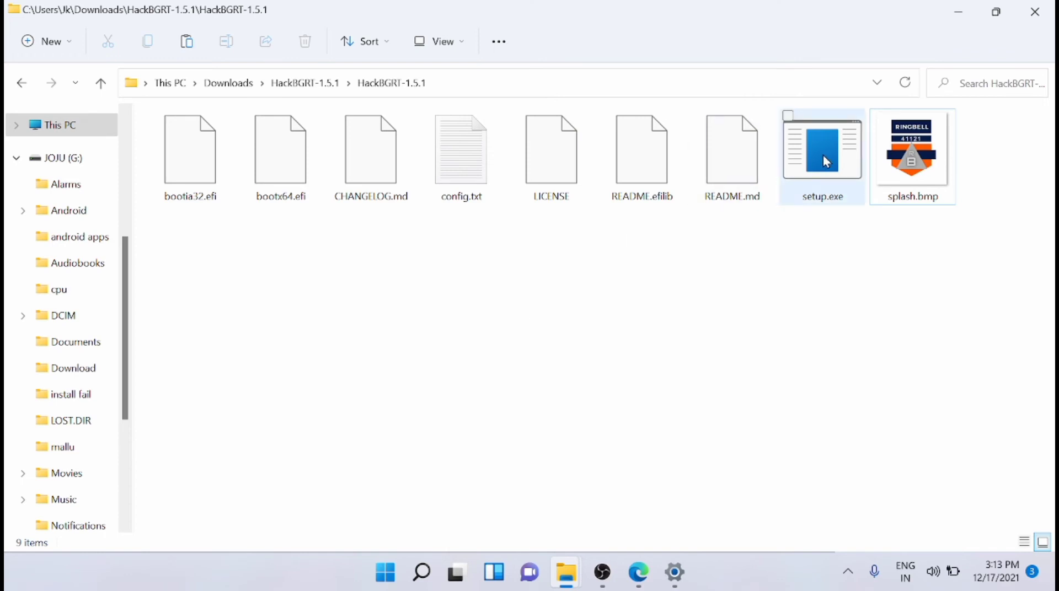
- Run HackBGRT's setup.exe as administrator, then close the Paint splash preview
{"action": "right_click", "coordinate": [822, 156]}
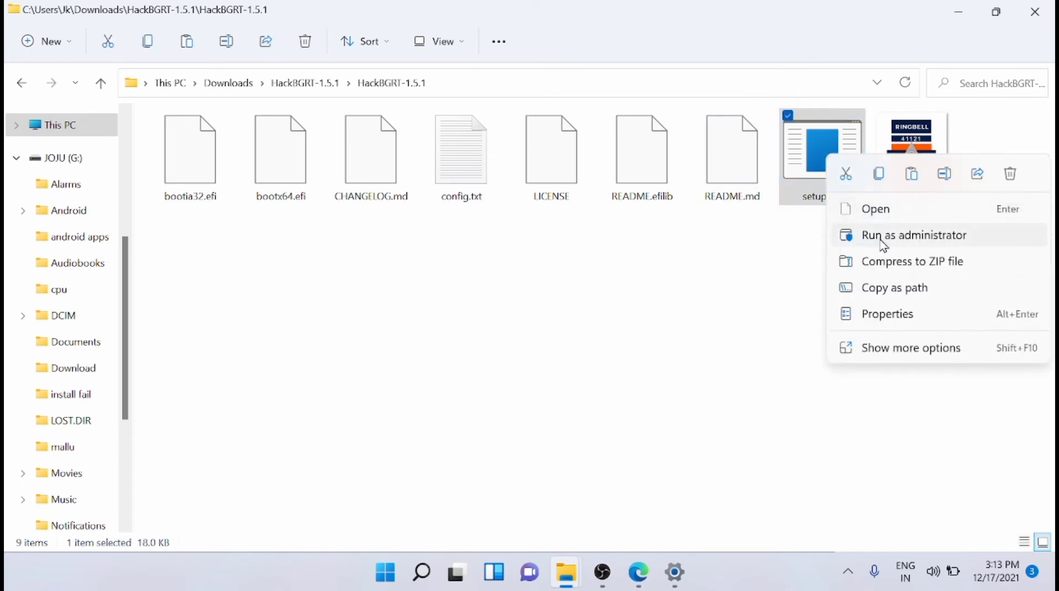
{"action": "left_click", "coordinate": [914, 235]}
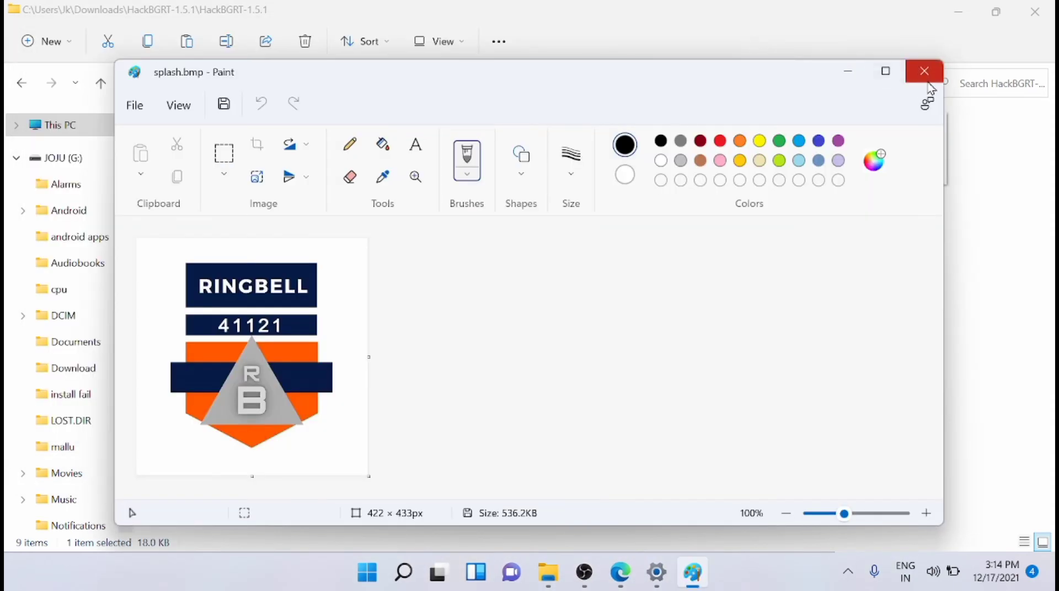
{"action": "left_click", "coordinate": [924, 71]}
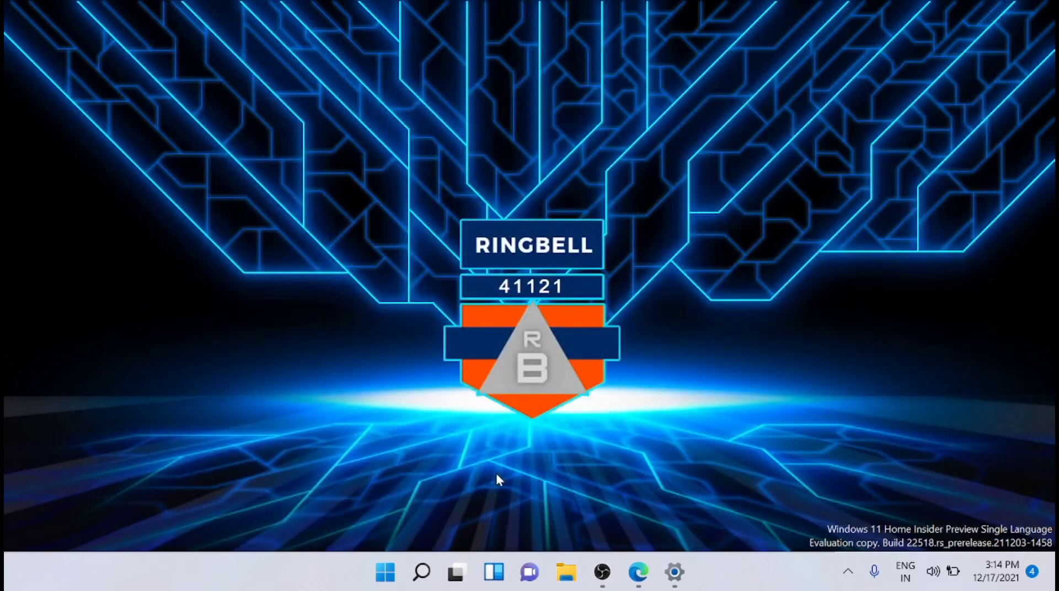
{"action": "mouse_move", "coordinate": [382, 574]}
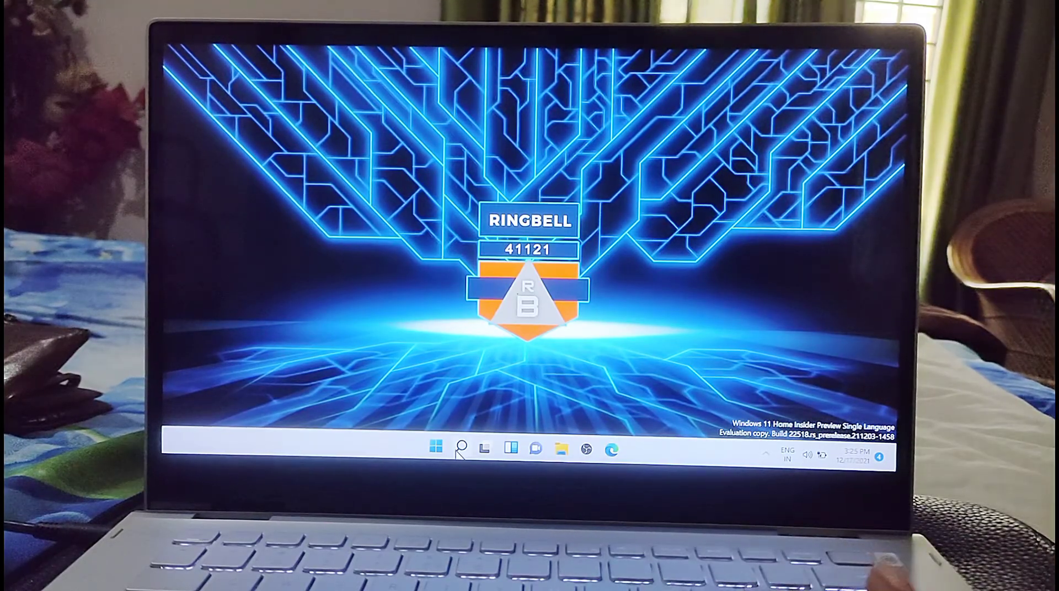
- Open the Start menu's power options to restart and check the new boot logo
{"action": "left_click", "coordinate": [436, 447]}
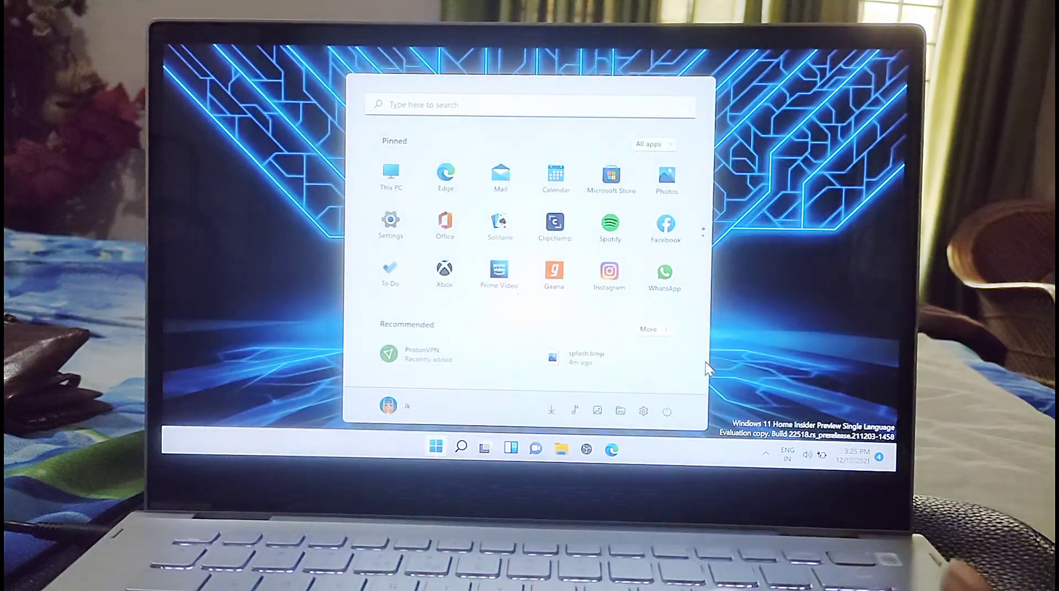
{"action": "left_click", "coordinate": [666, 411]}
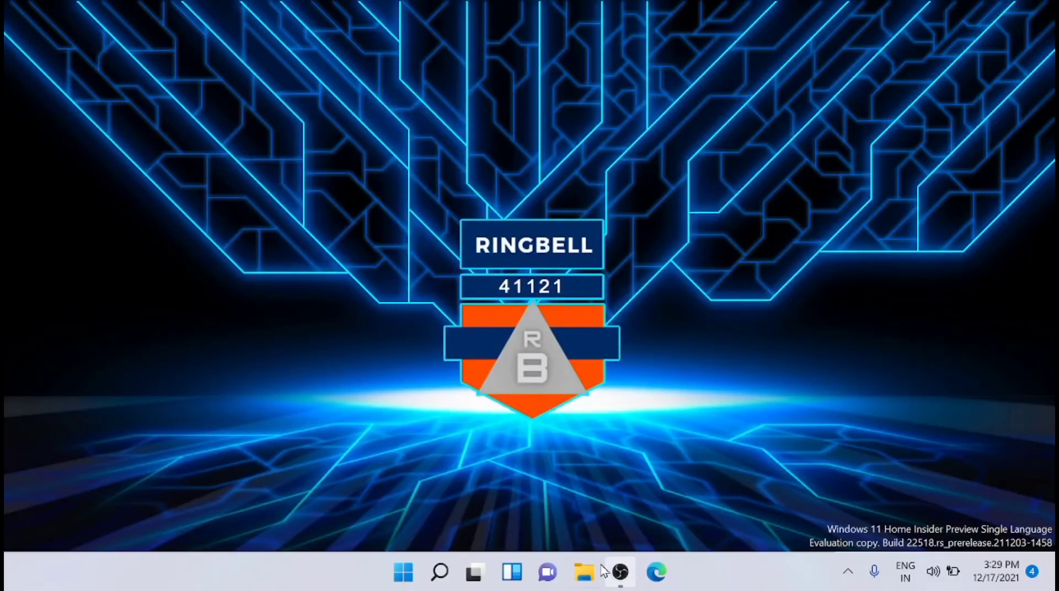
- Rerun HackBGRT setup.exe from the HackBGRT-1.5.1 folder to uninstall it and restore the Windows boot loader
{"action": "left_click", "coordinate": [583, 573]}
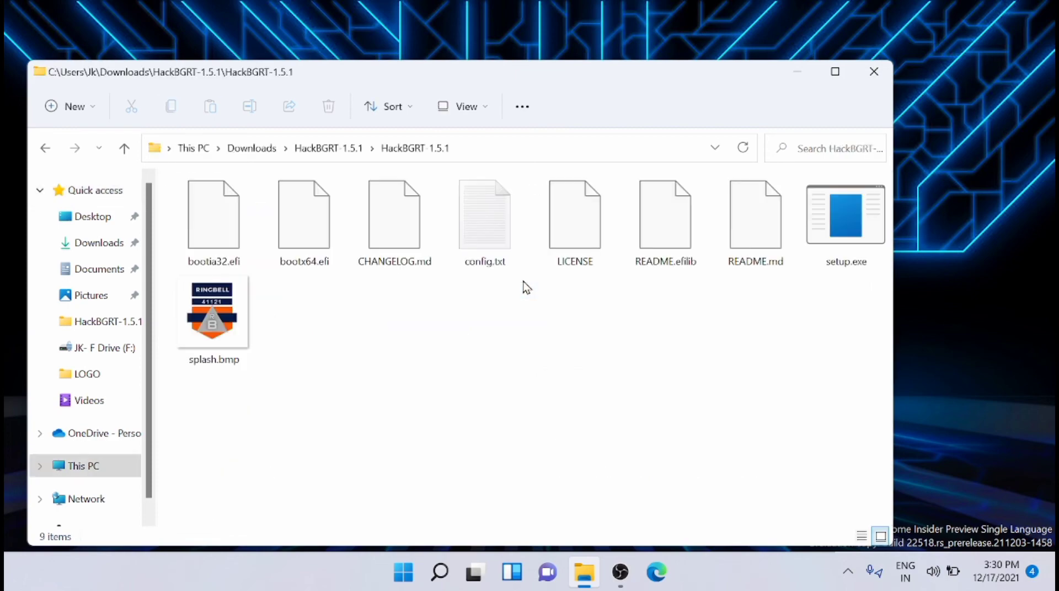
{"action": "double_click", "coordinate": [845, 214]}
{"action": "type", "text": "r"}
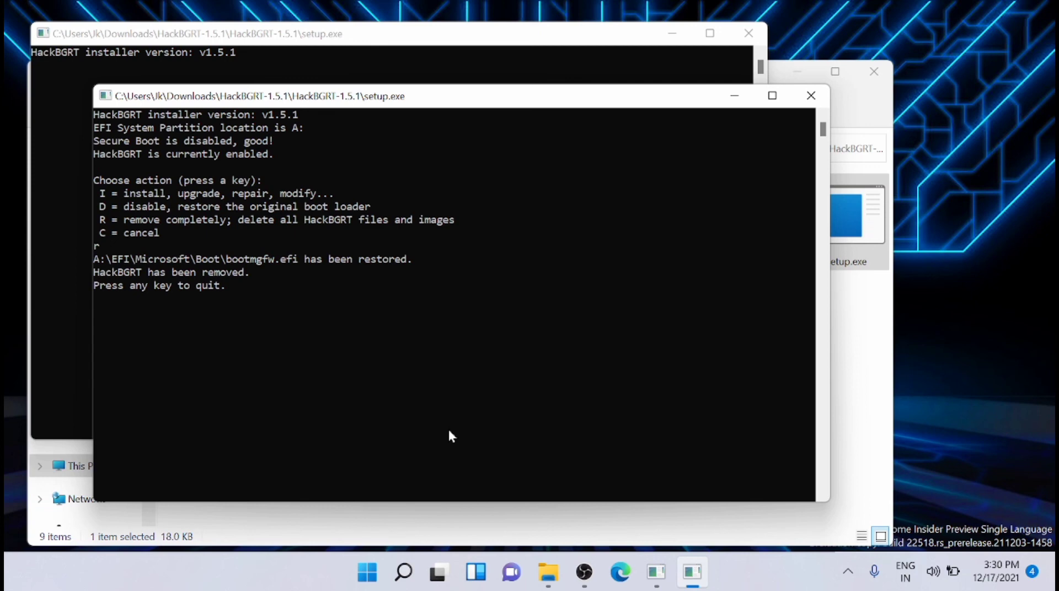
{"action": "key", "text": "Enter"}
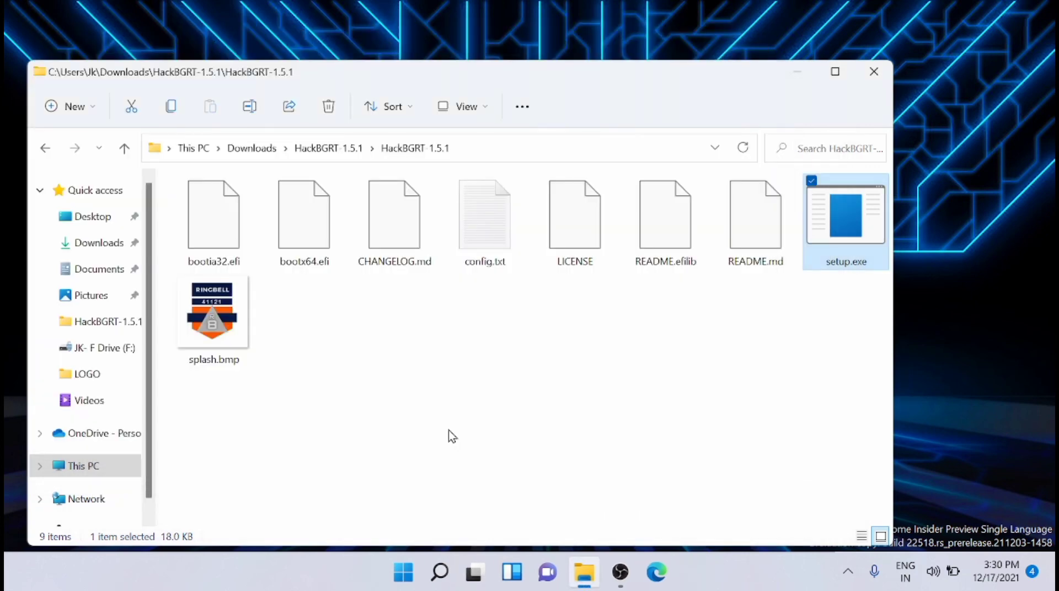
{"action": "mouse_move", "coordinate": [622, 367]}
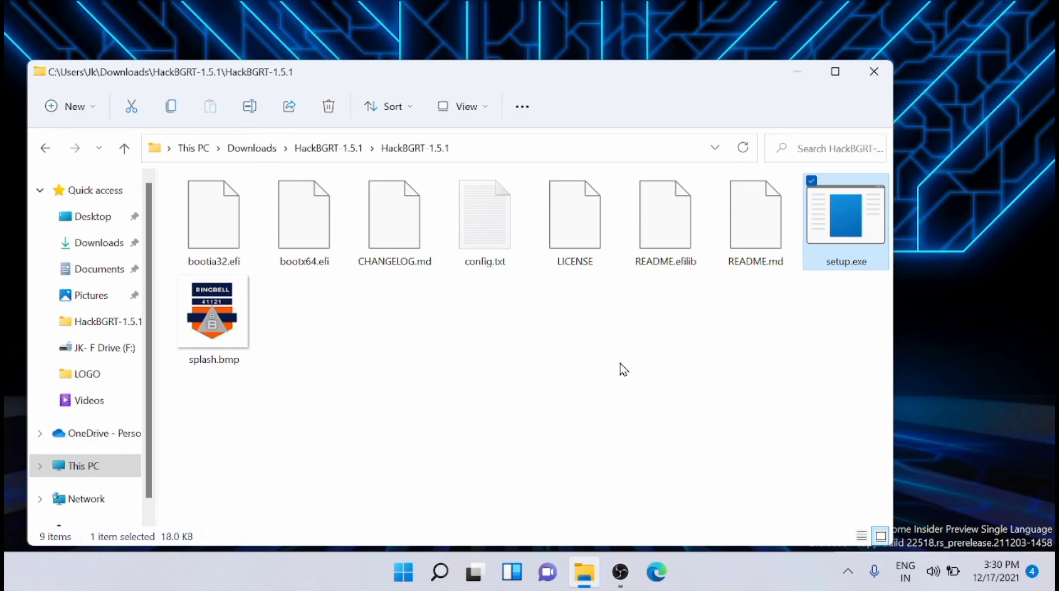